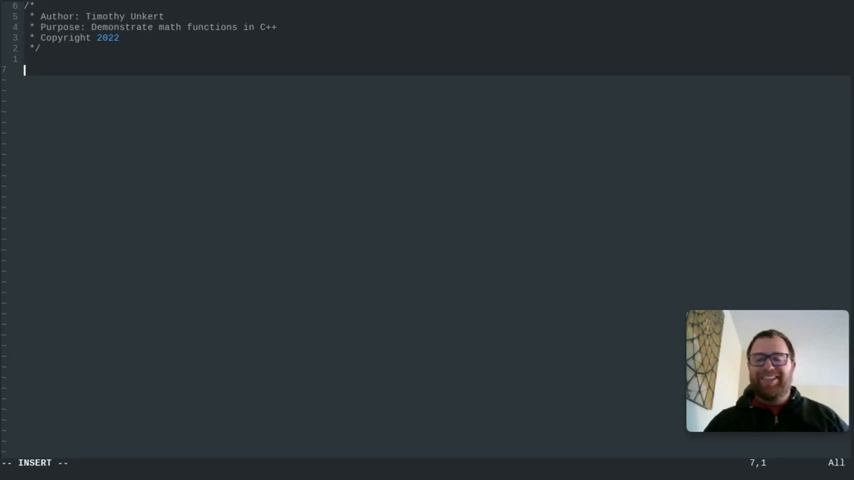
Write the #include <iostream> and #include <math.h> lines plus 'using namespace std;'
text(#)
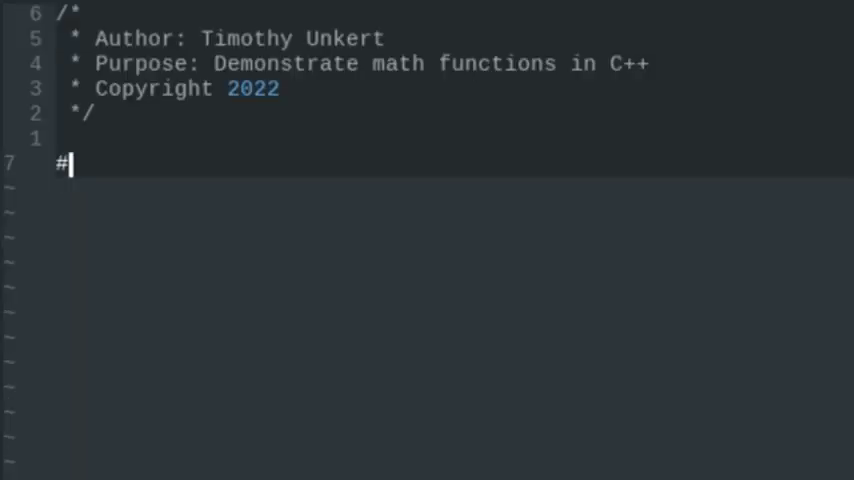
text(include)
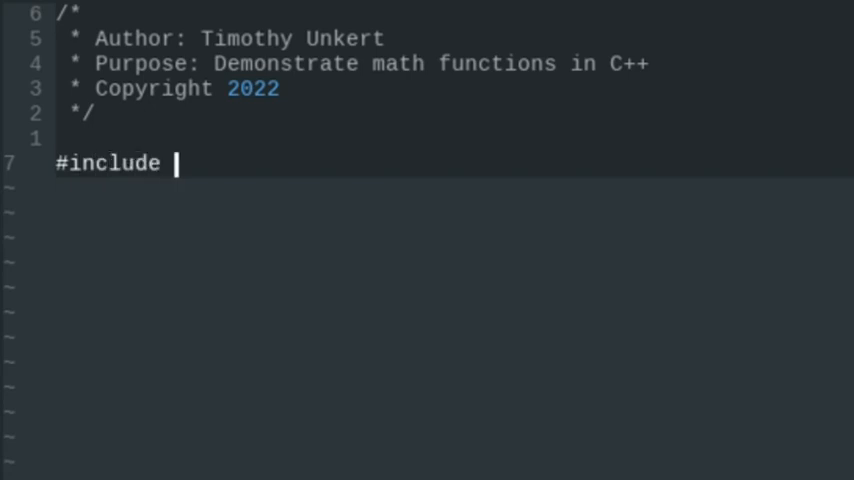
text(<i)
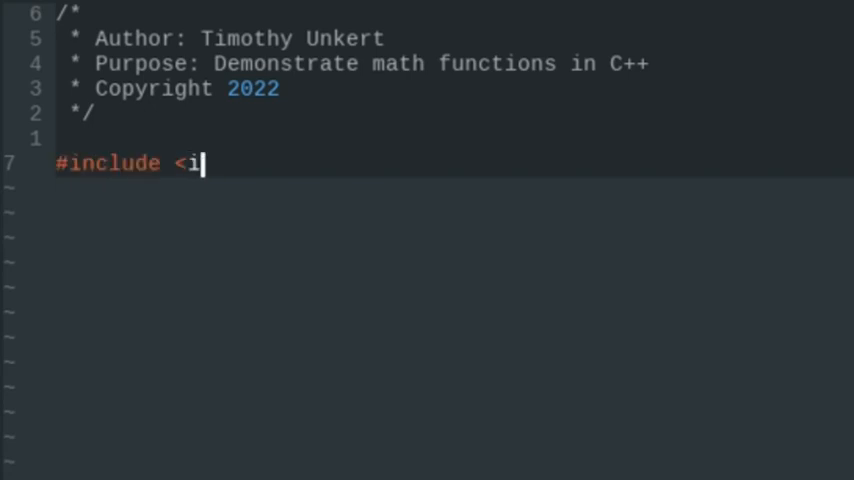
text(ostream>)
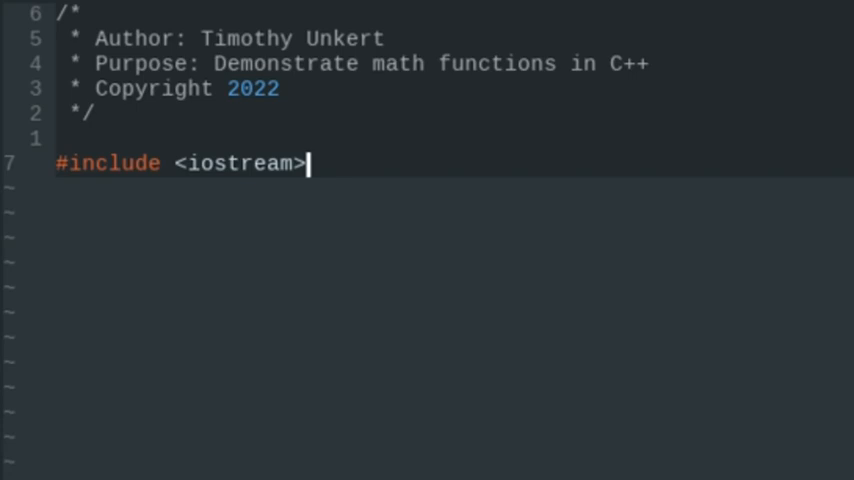
text(#include)
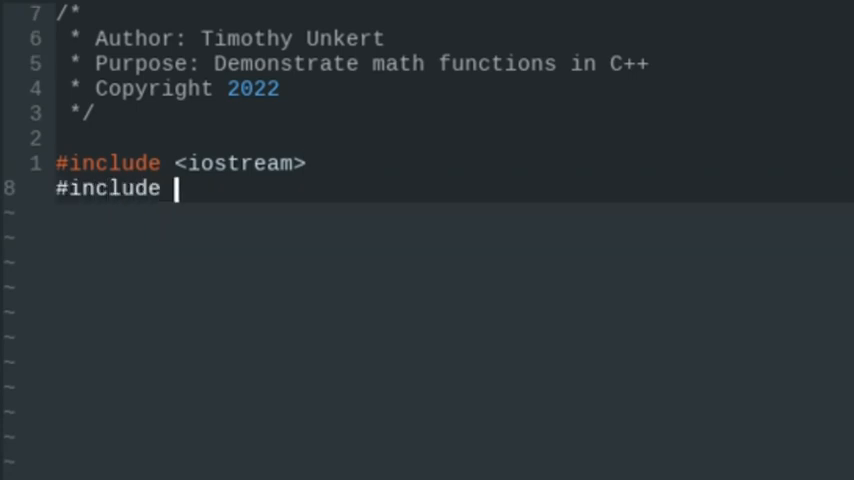
text(<math.h>)
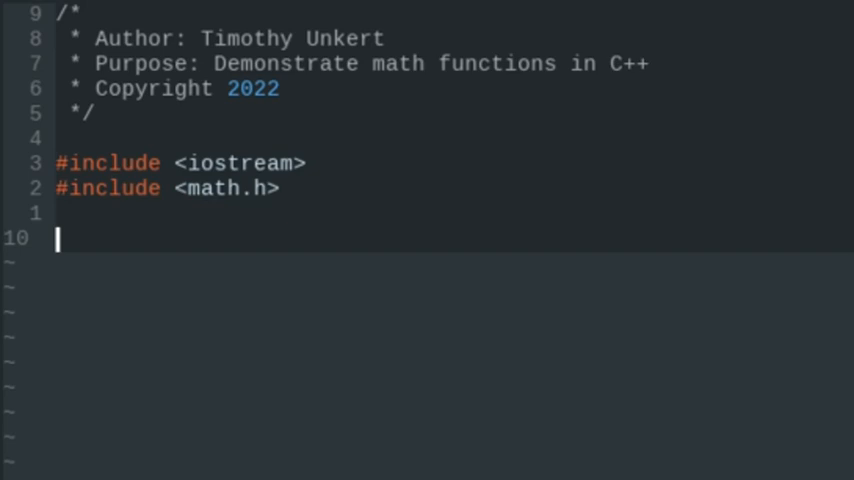
text(using)
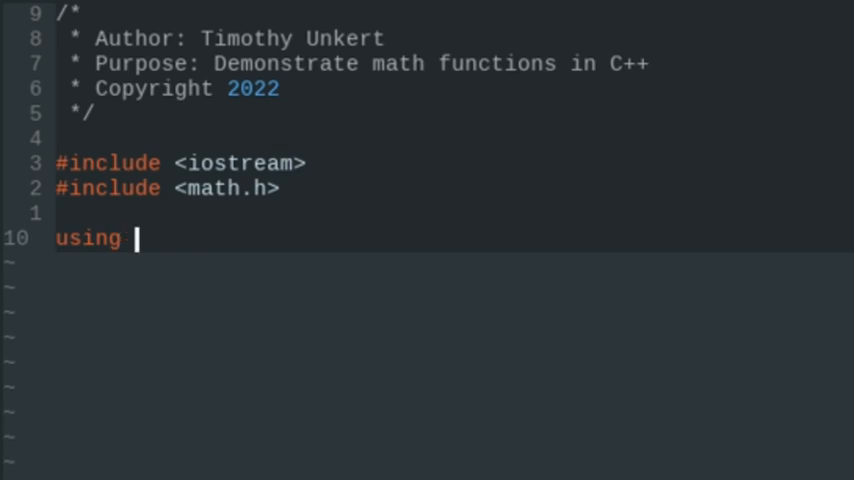
text(namespace)
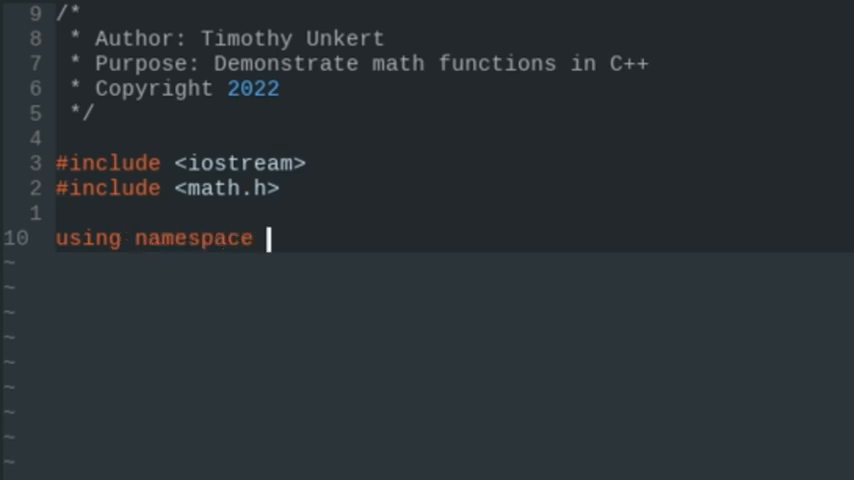
text(std;)
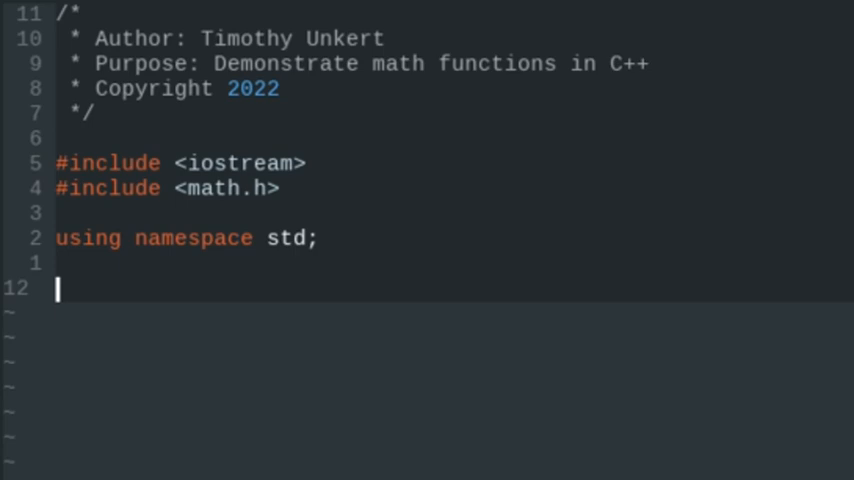
Write int main() printing abs(-10) with cout << ... << endl; and return 0;
text(int main())
text({)
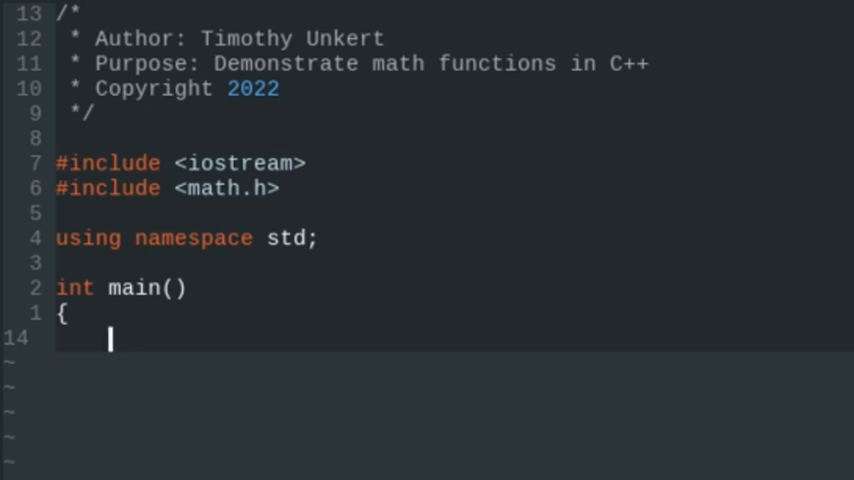
text(cout <<)
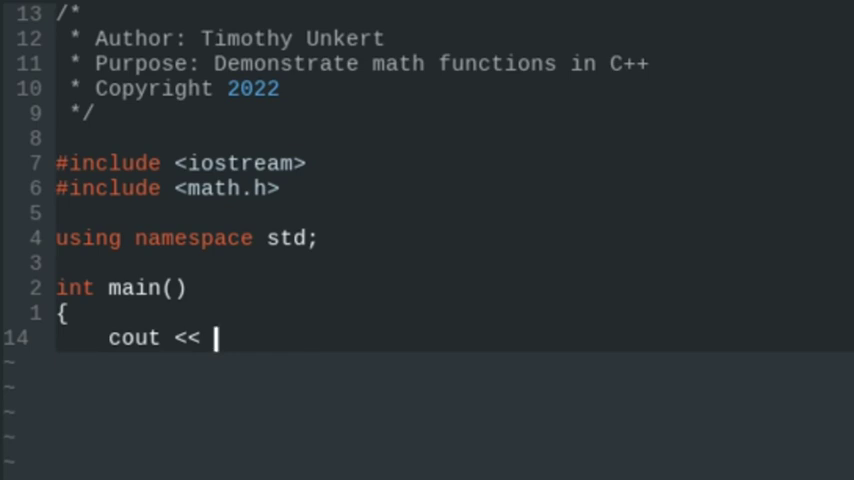
text(abs)
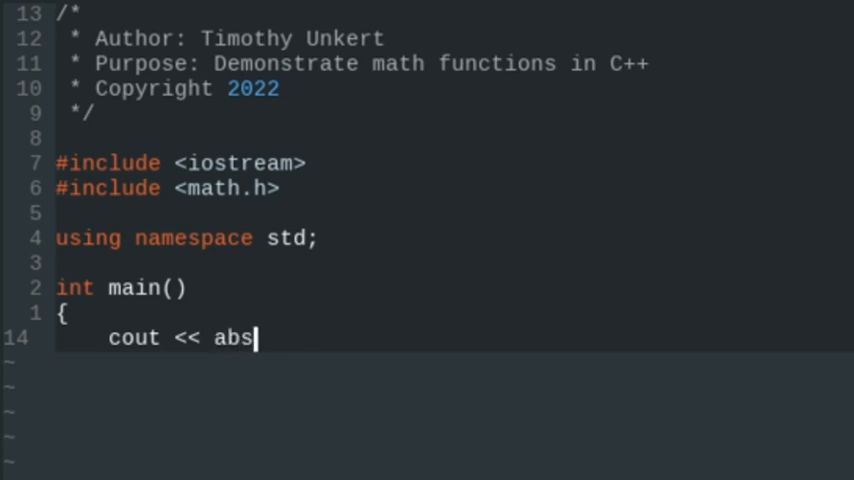
text(()
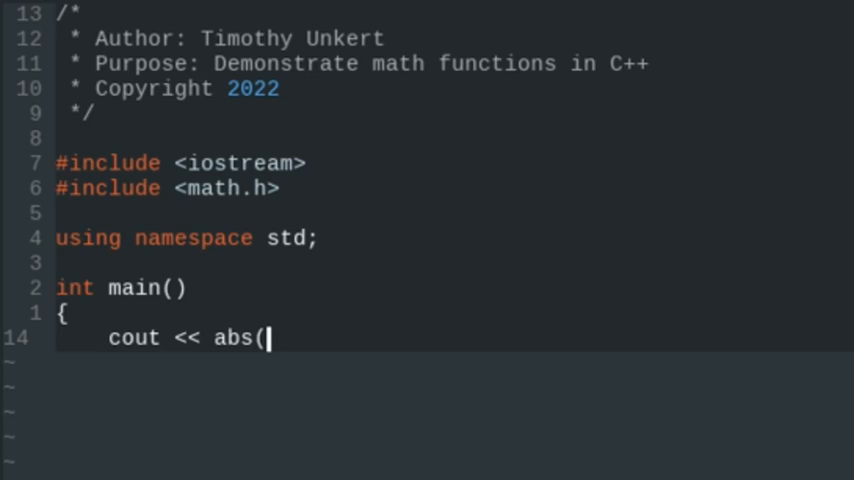
text(-10)
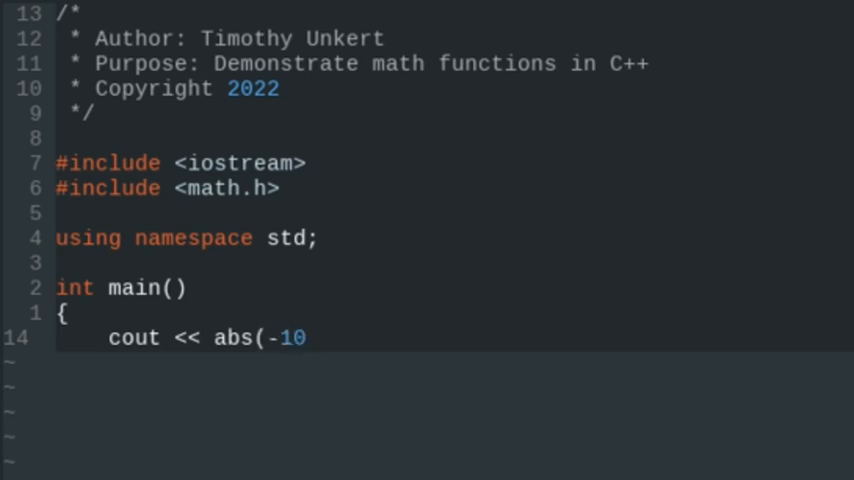
text())
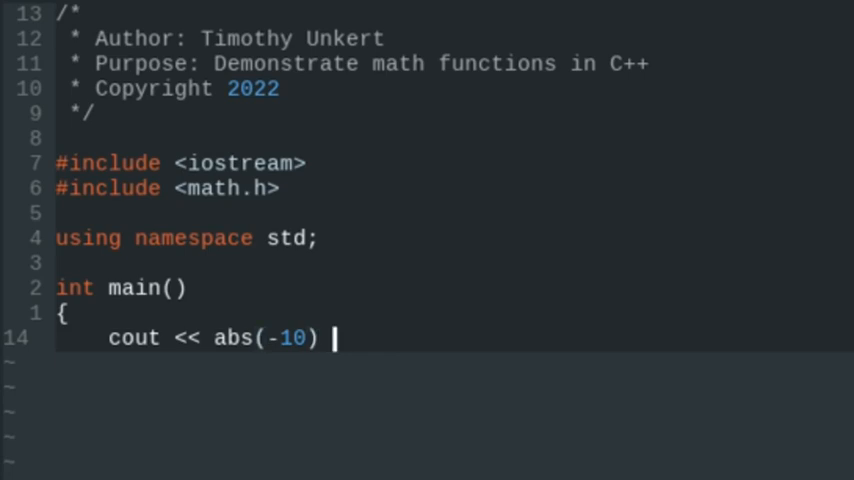
text(<<)
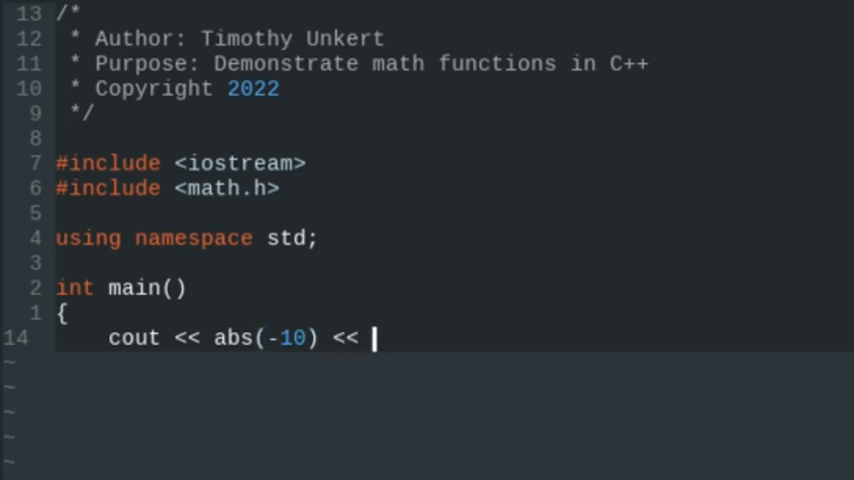
text(endl;)
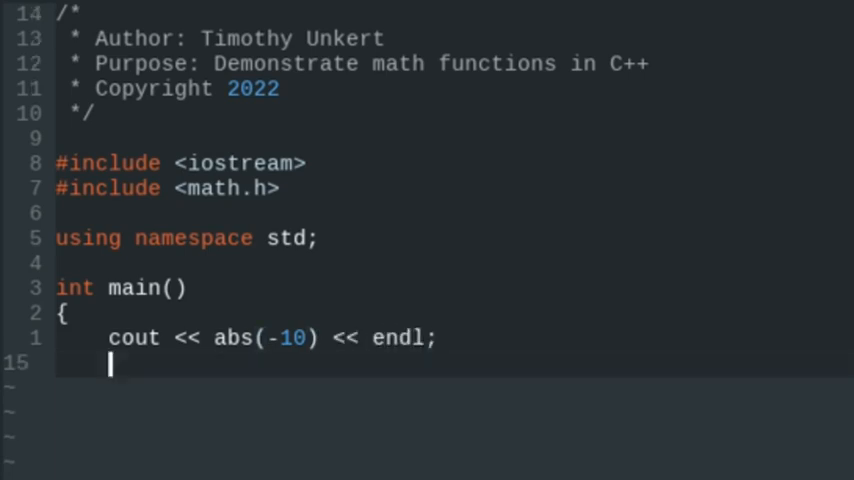
text(return)
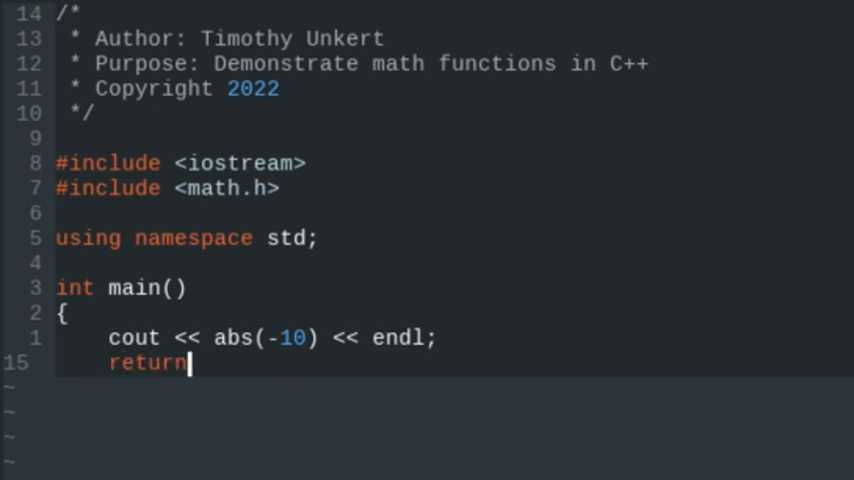
text(0;)
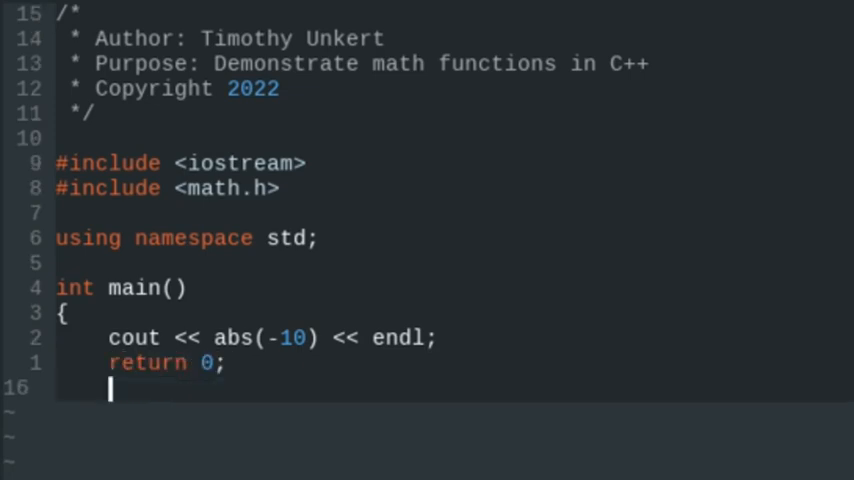
text(})
text(g)
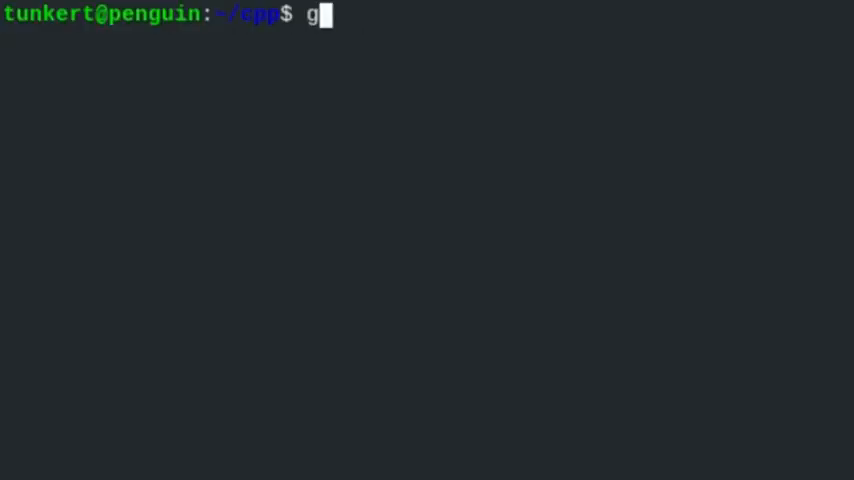
Compile with g++ math_functions.cpp -o math_functions
text(++)
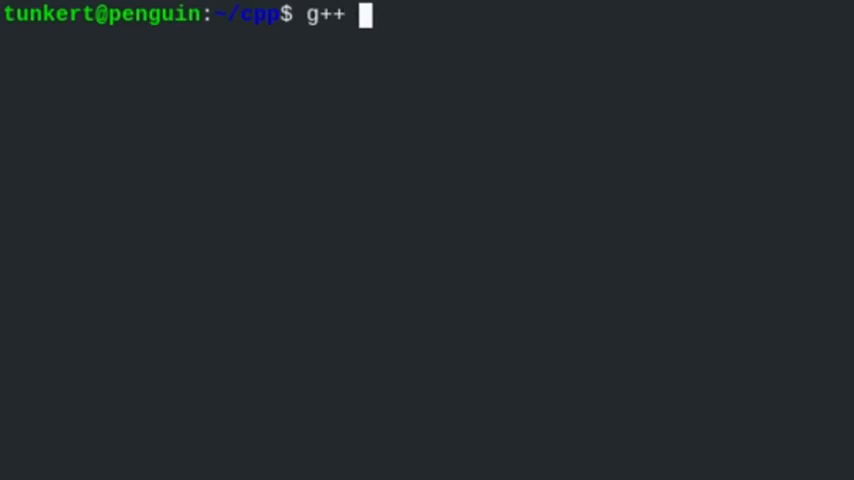
text(math_functions)
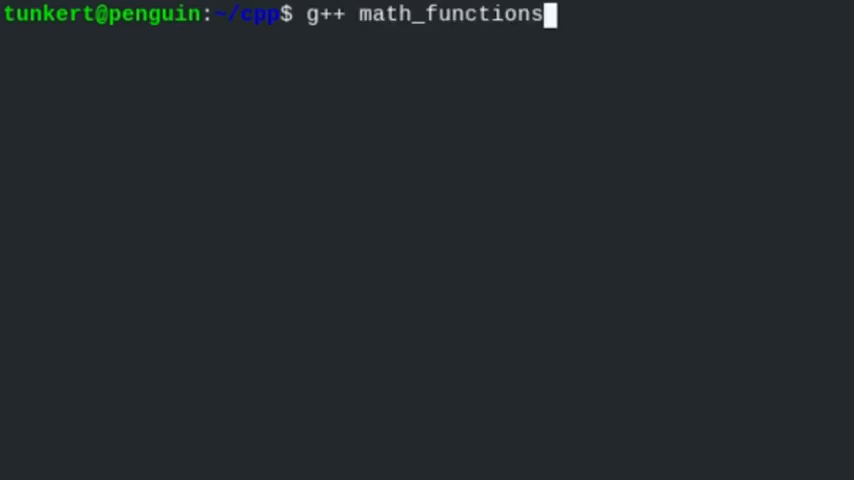
text(.c)
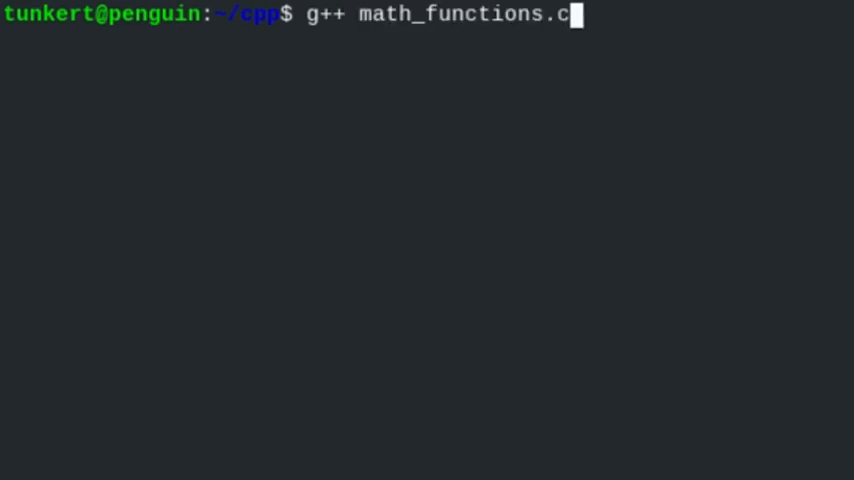
text(pp -)
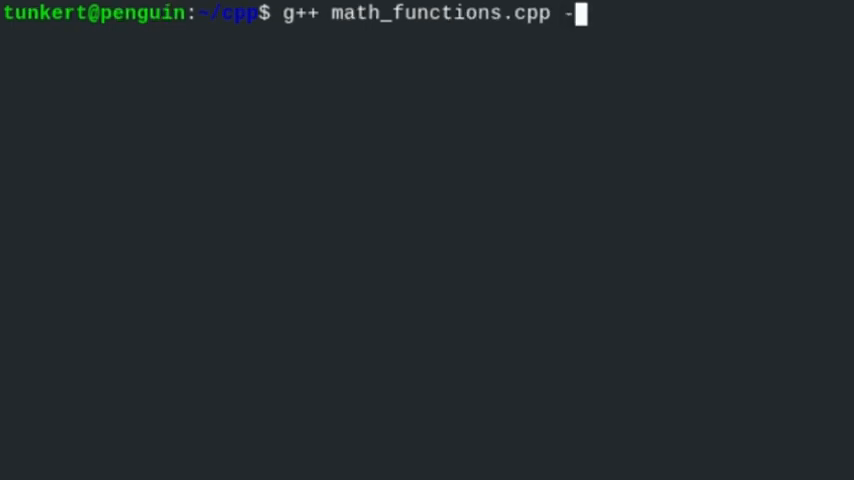
text(o math_functions)
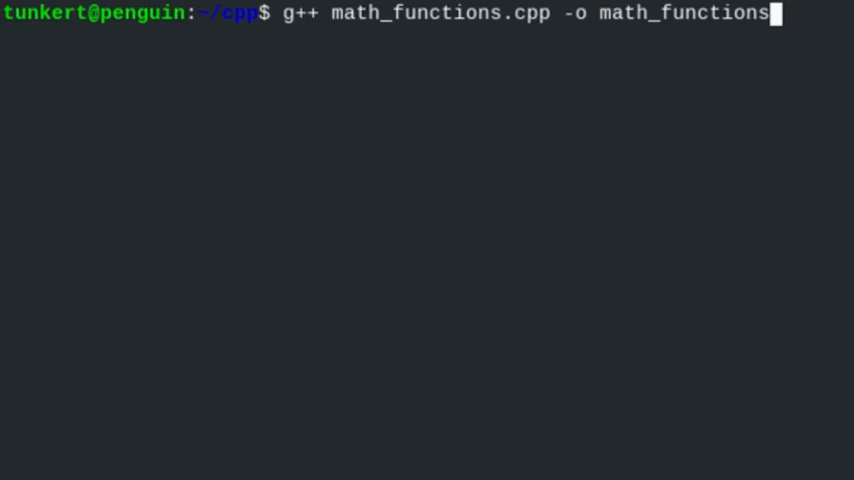
key(Return)
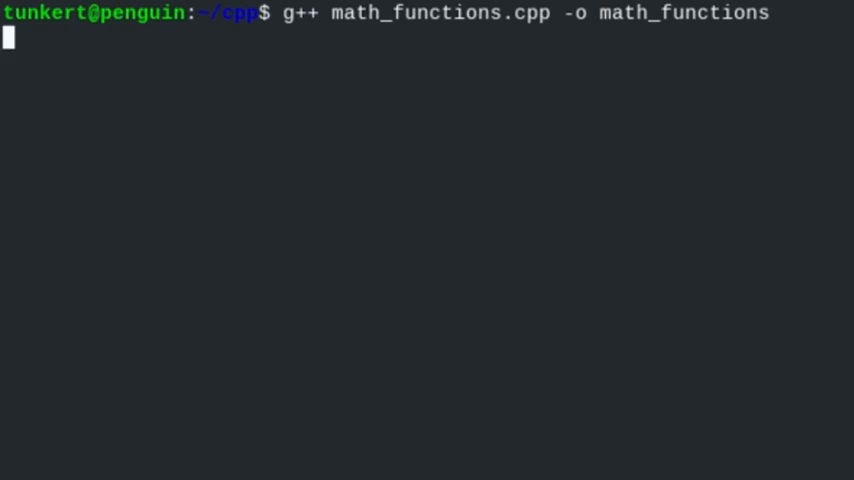
Run ./math_functions, which prints 10, then head back to the editor
text(.)
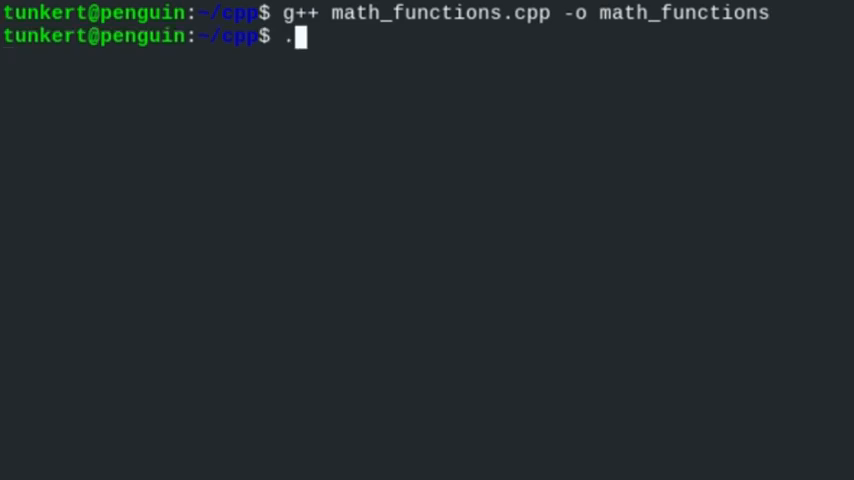
text(/math_functions)
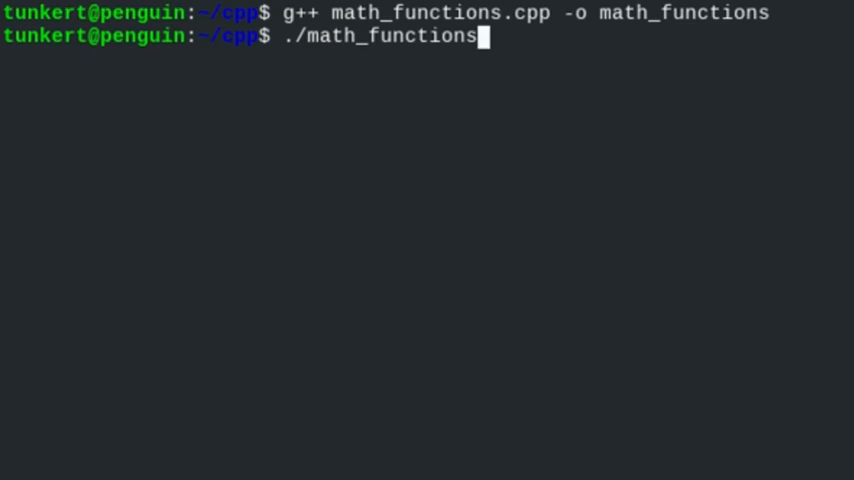
key(Return)
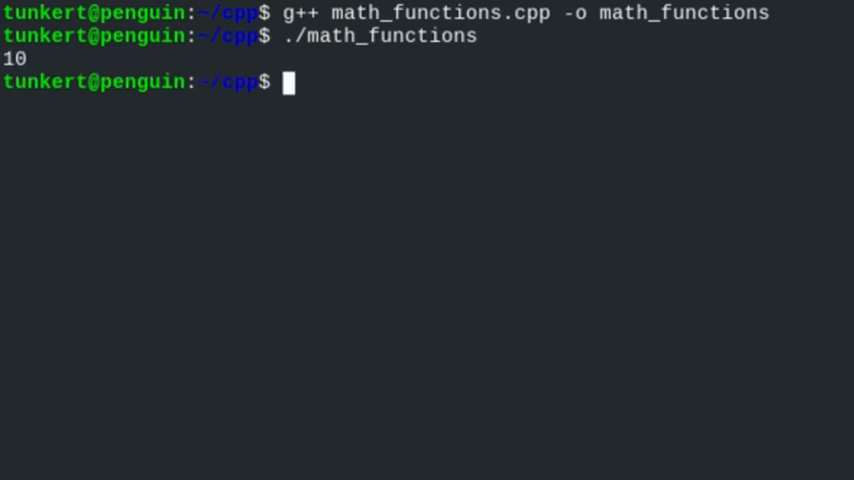
text(endl;)
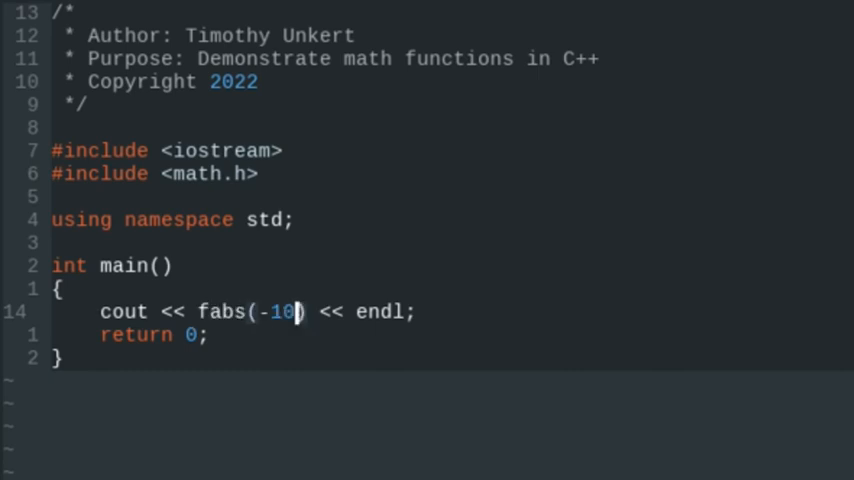
Change the argument to -10.5 and recompile with g++ math_functions.cpp -o math_functions
text(.5)
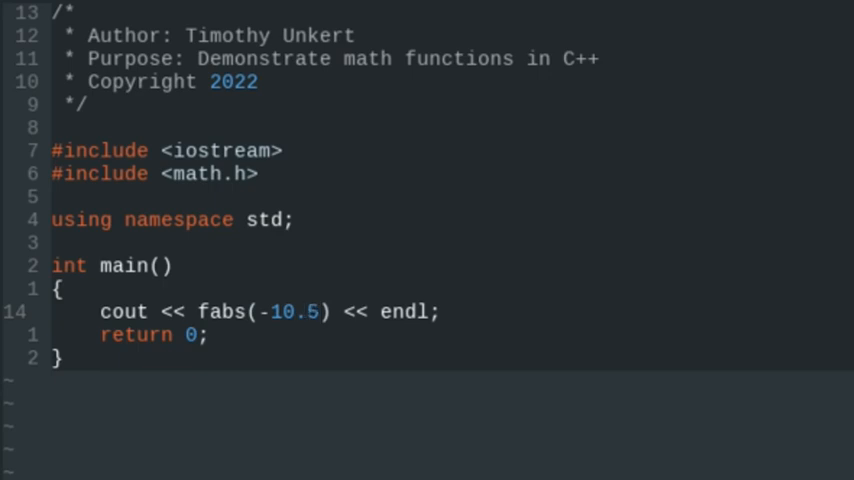
text(g++ math_functions.cpp -o math_functions)
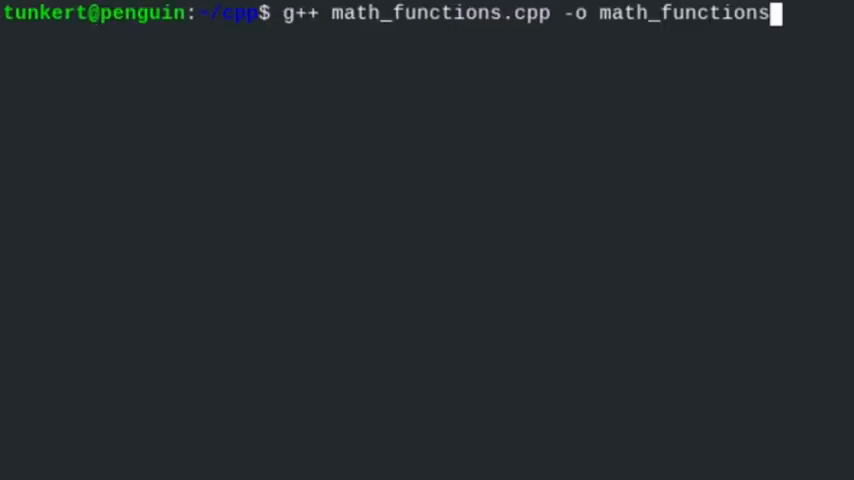
key(Return)
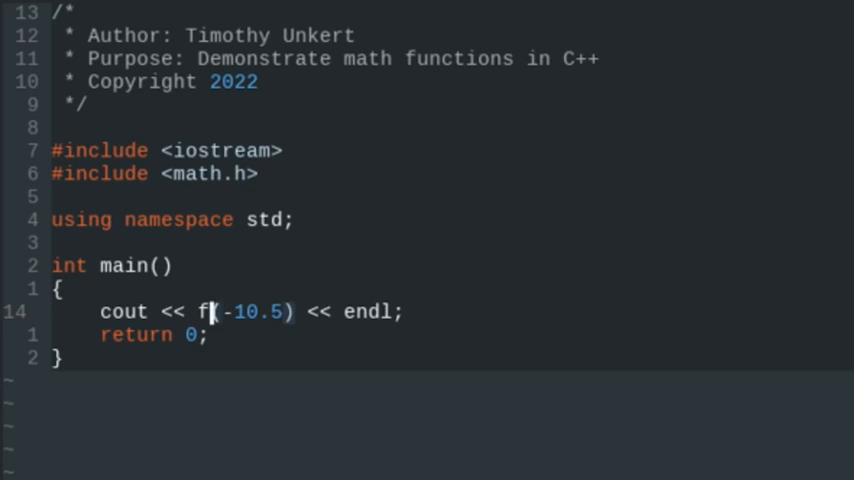
Complete the function name as floor(-10.5) and exit to test it
text(loor)
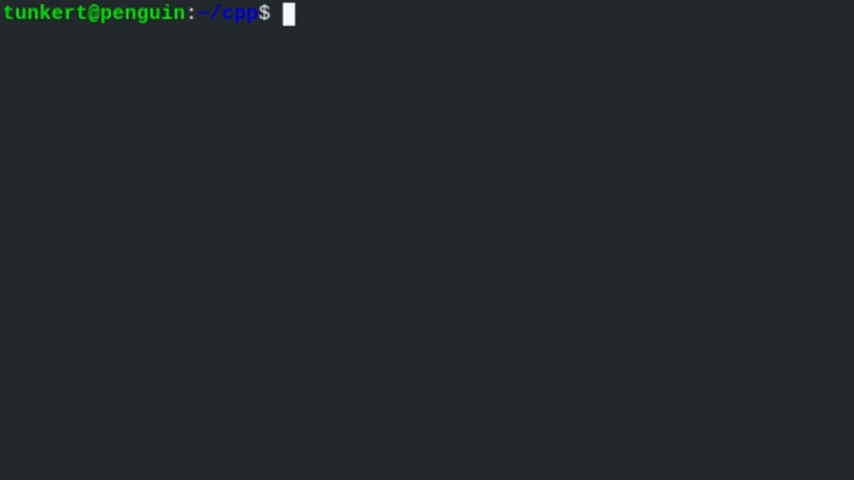
text(ex)
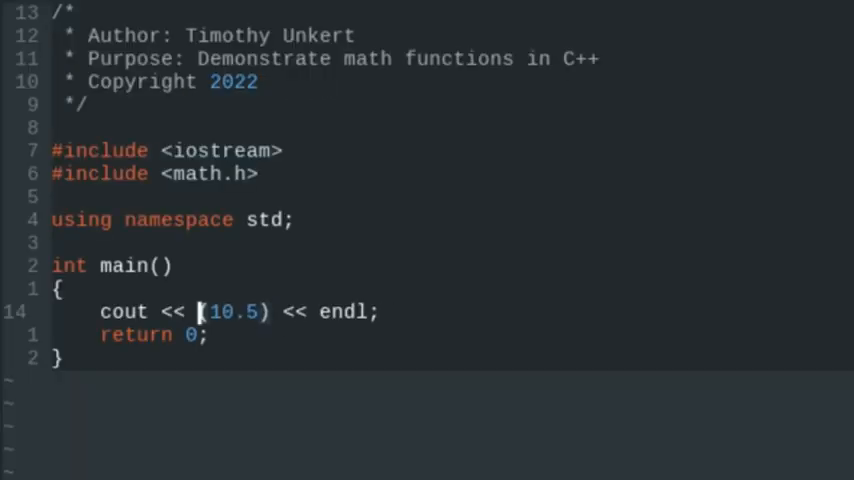
Make the call ceil(10.5) and run ./math_functions in the terminal
text(ceil)
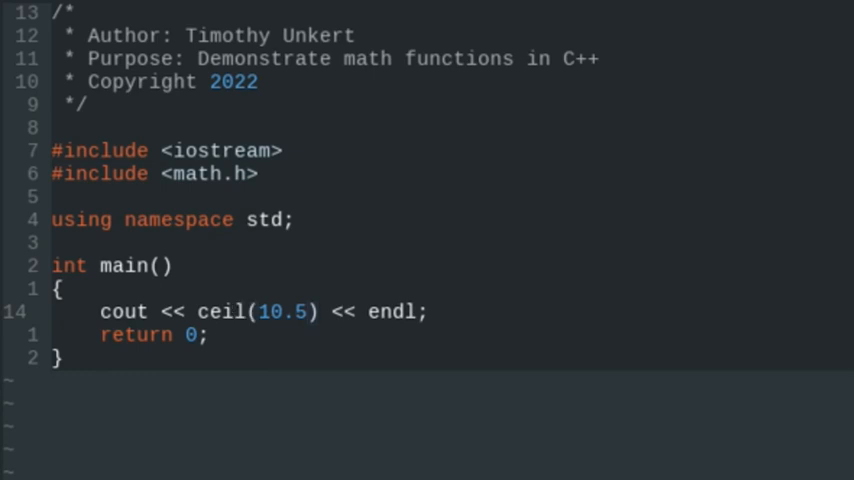
click(240, 312)
text(./math_functions)
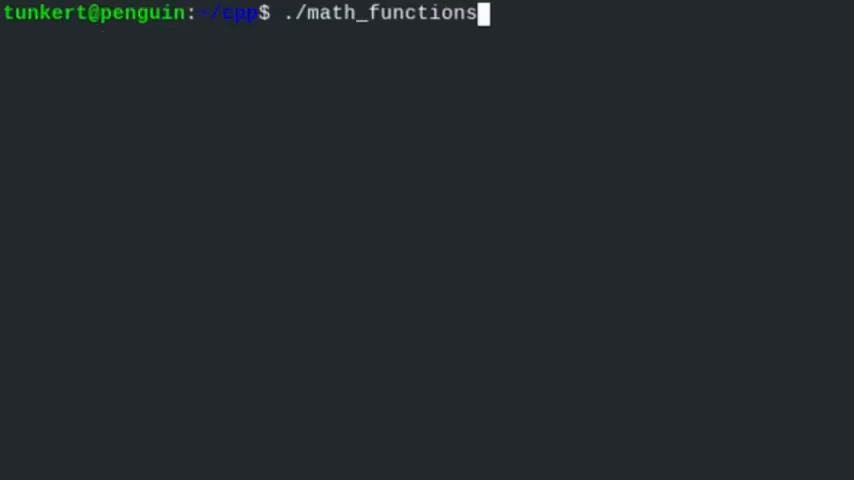
key(Return)
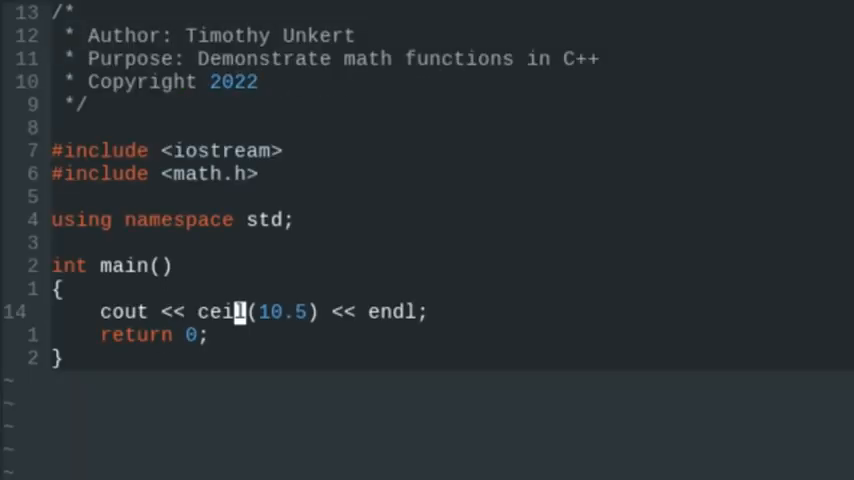
Negate the argument to ceil(-10.5), recompile with g++ and exit to run it, printing -10
text(-)
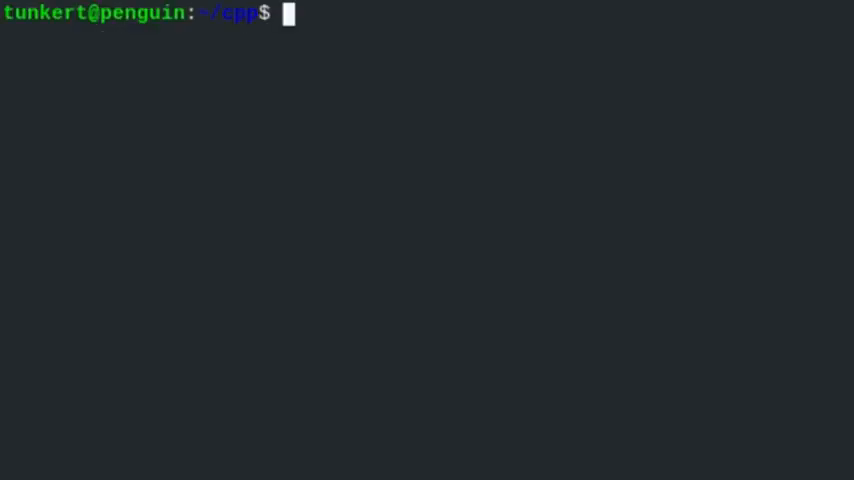
text(g++ math_functions.cpp -o math_functions)
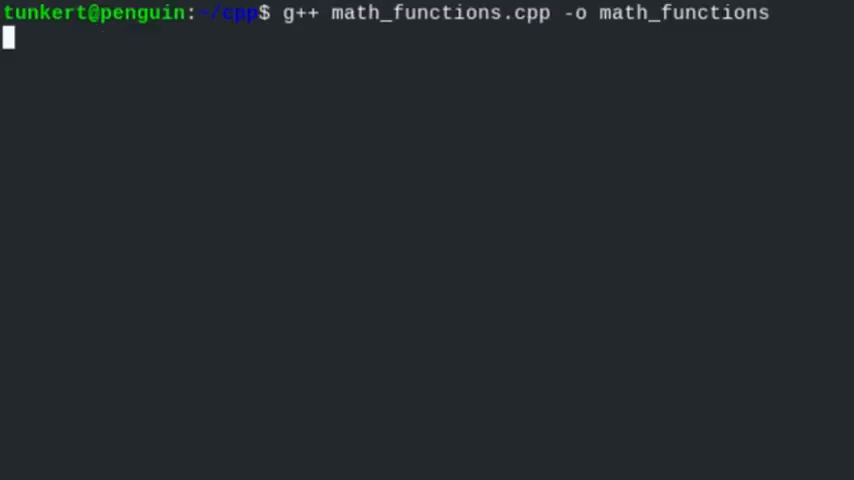
key(Return)
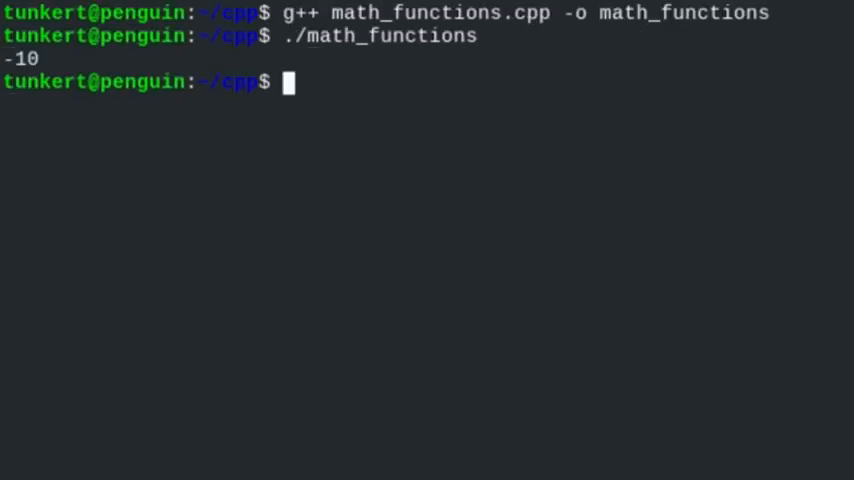
text(exi)
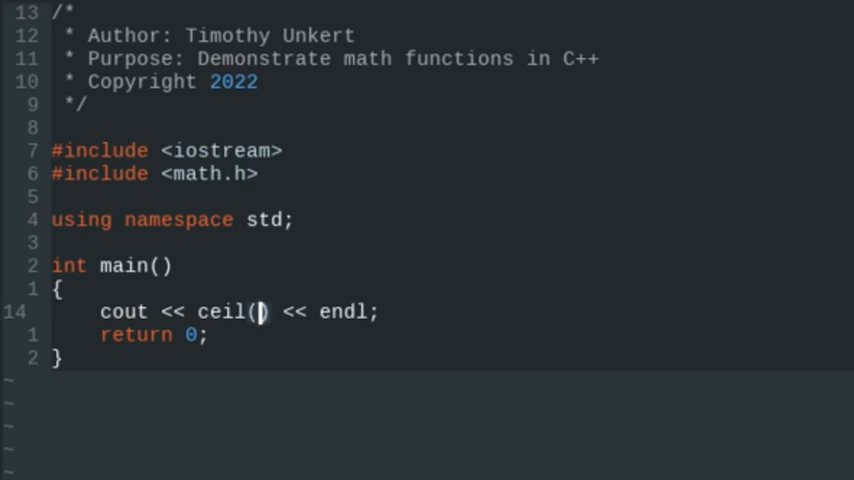
Change the call to sqrt(16) and enter ./math_functions in the terminal
text(16)
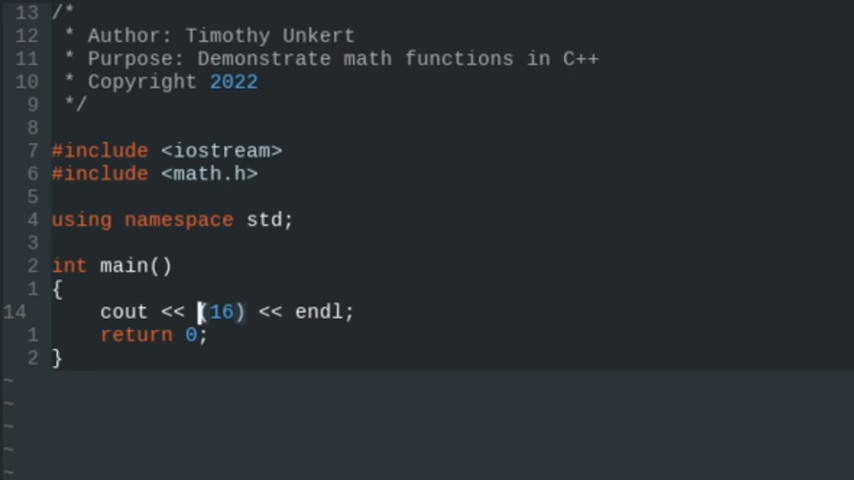
text(sqrt)
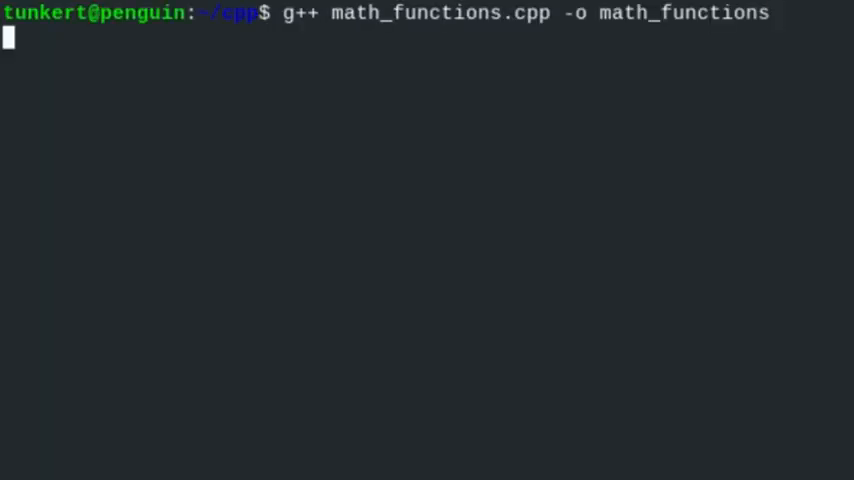
text(./math_functions)
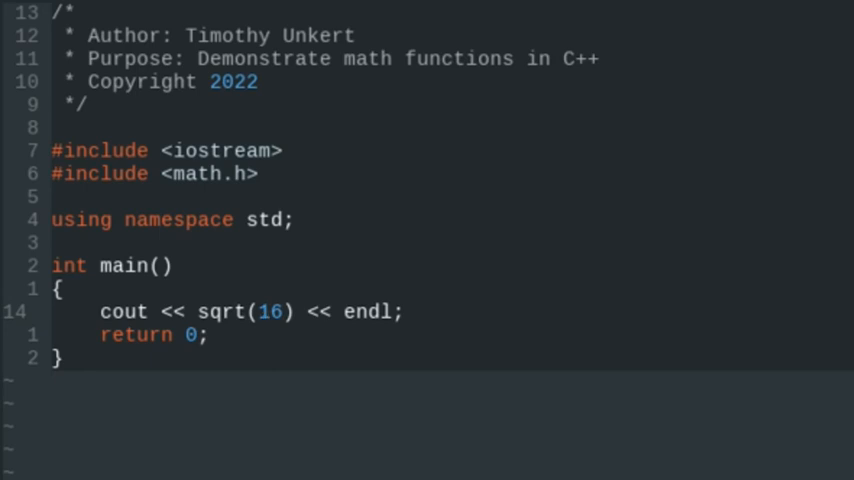
Change the call to cbrt(27) and switch to the terminal
text(27)
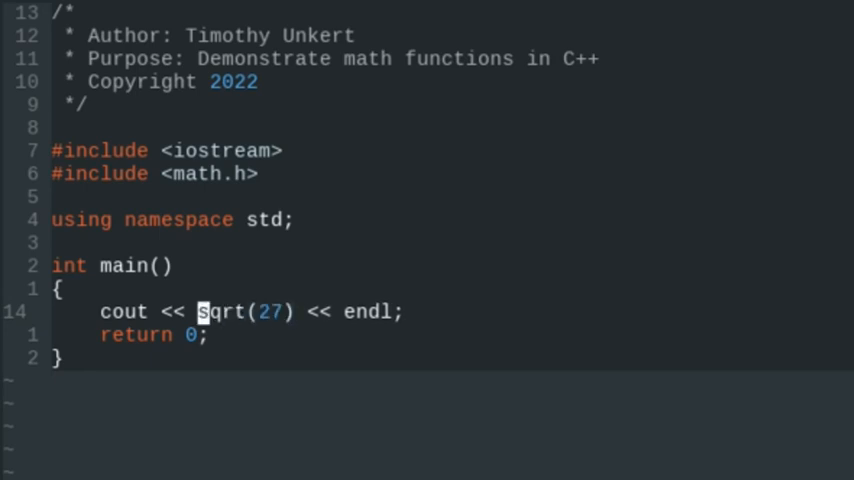
text(b)
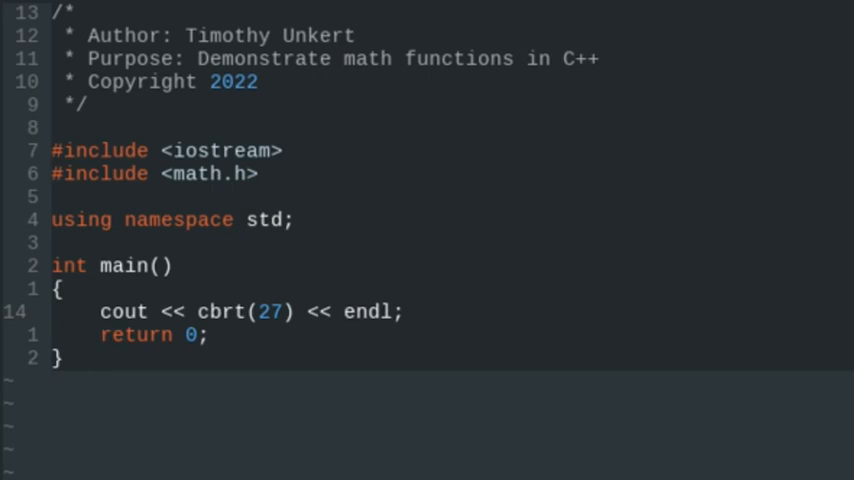
click(236, 312)
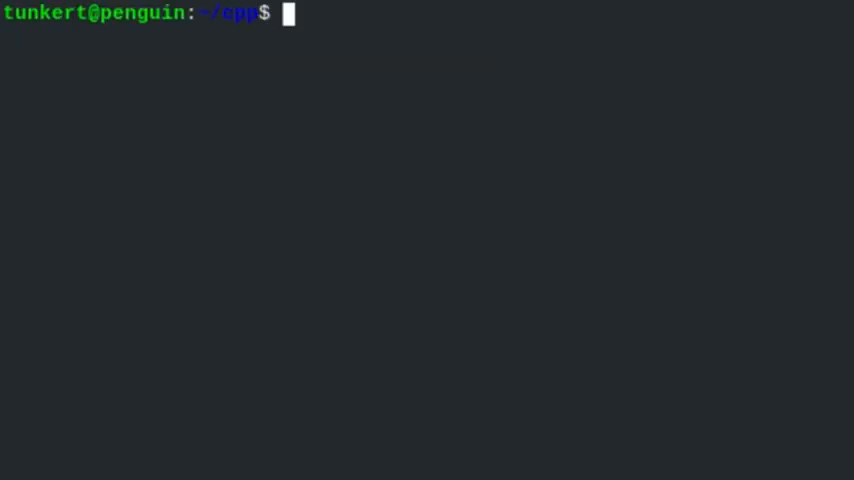
Compile the cbrt(27) version with g++ math_functions.cpp -o math_functions
text(g++ math_functions.cpp -o math_functions)
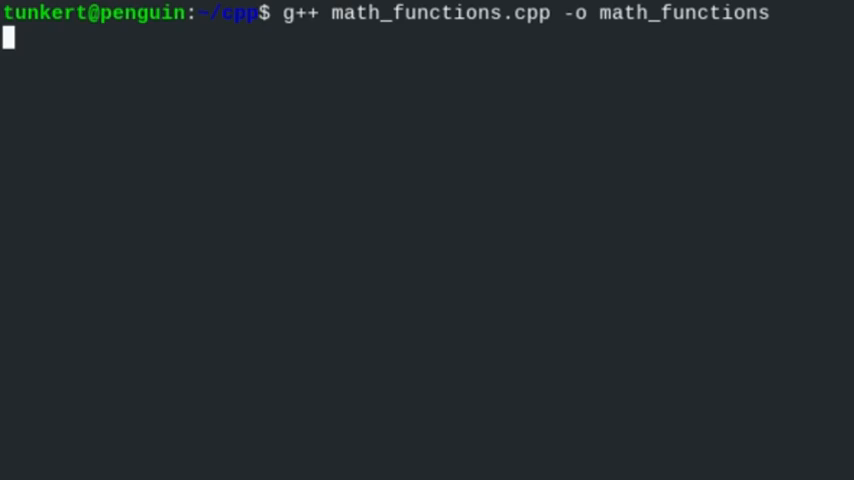
key(Return)
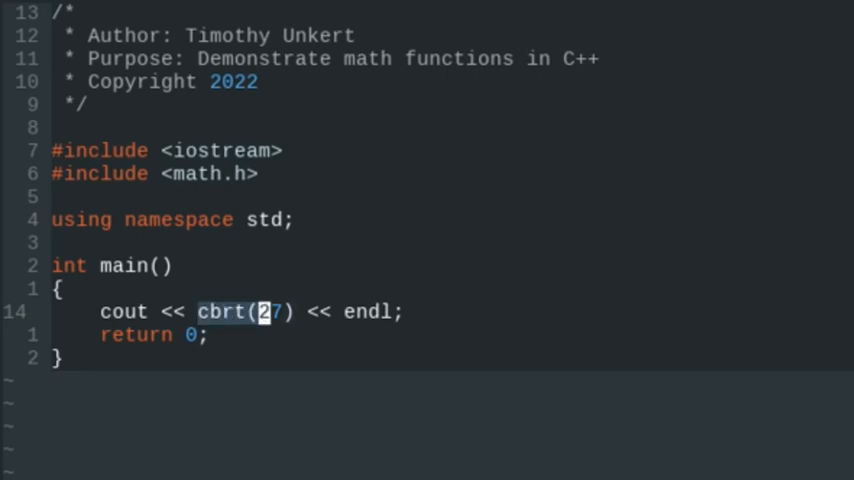
Replace cbrt(27) with exp(2) in the print statement
key(Delete)
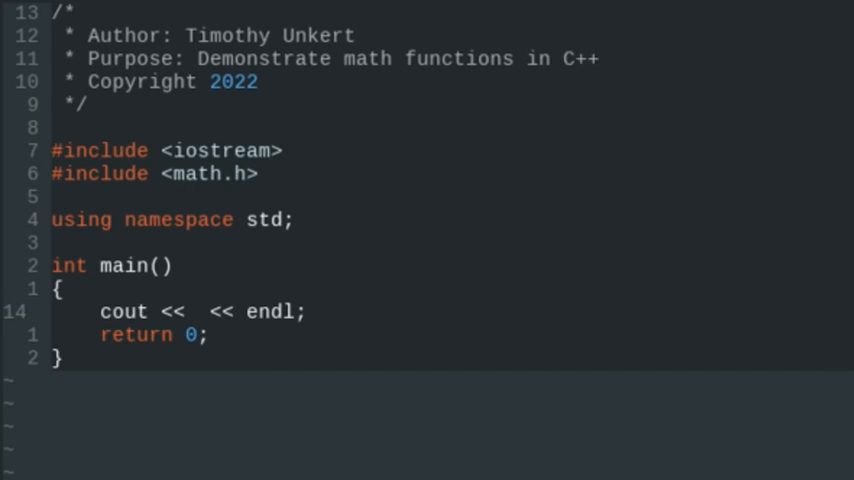
text(exp)
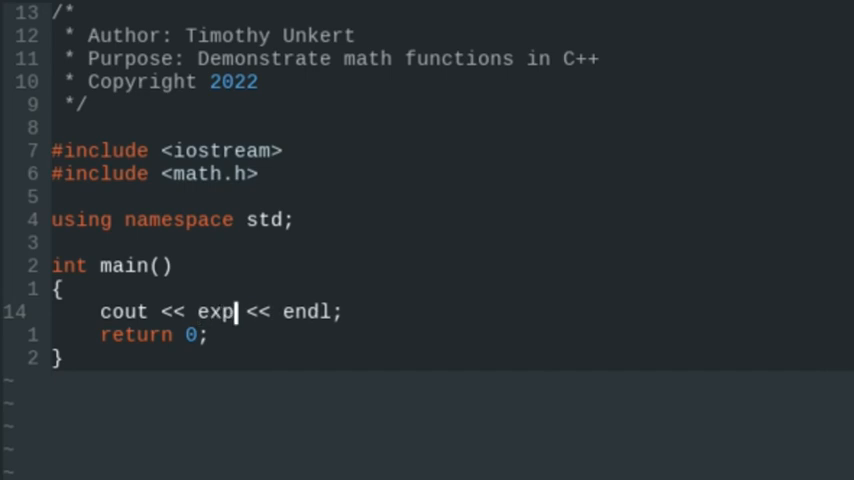
text(()
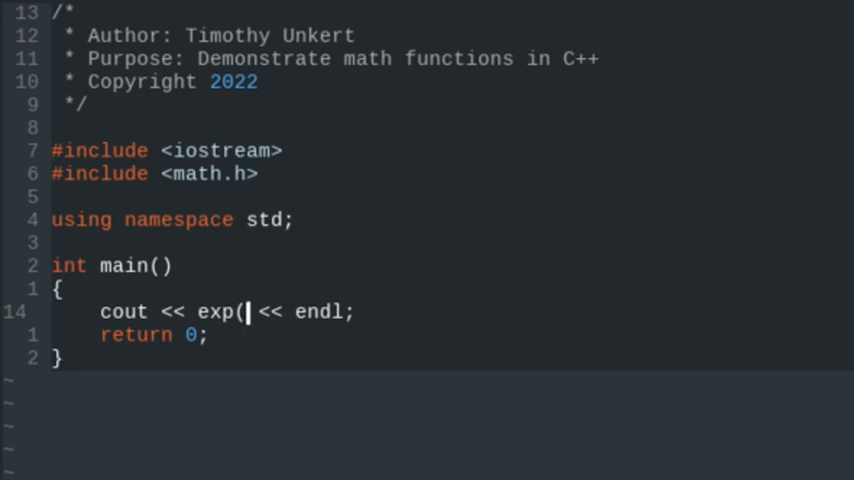
text(2)
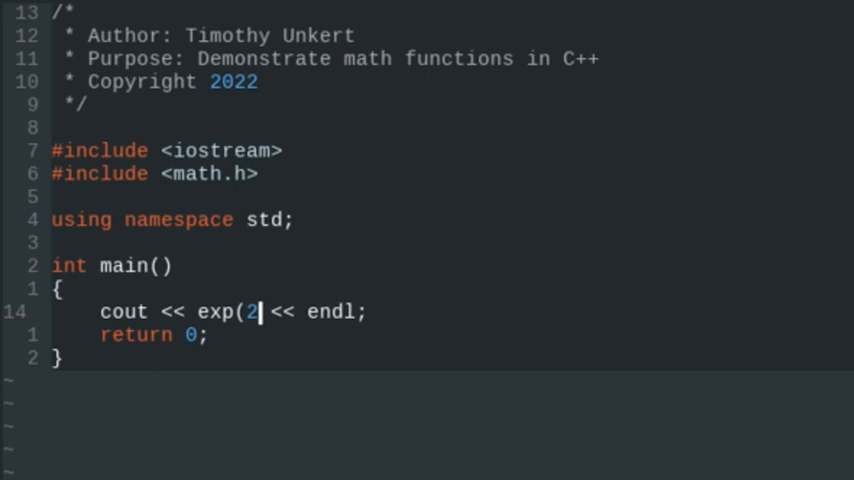
text())
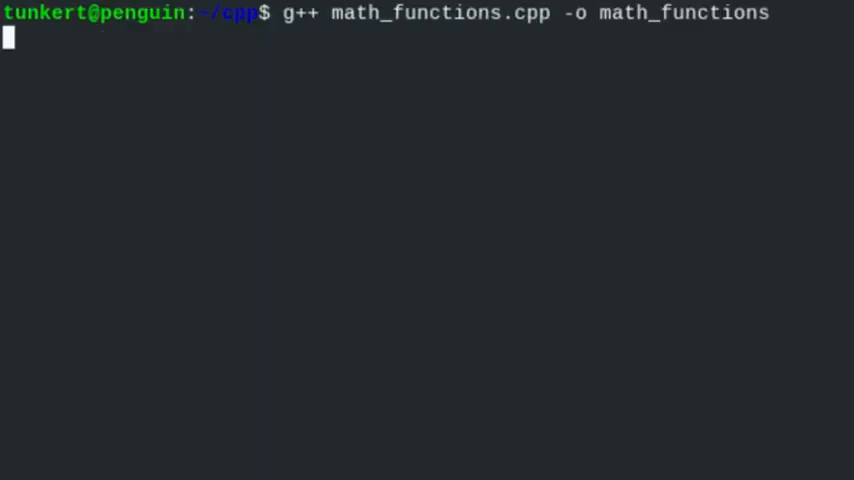
Run ./math_functions, printing 7.38906, then head back to the editor
text(./math_functions)
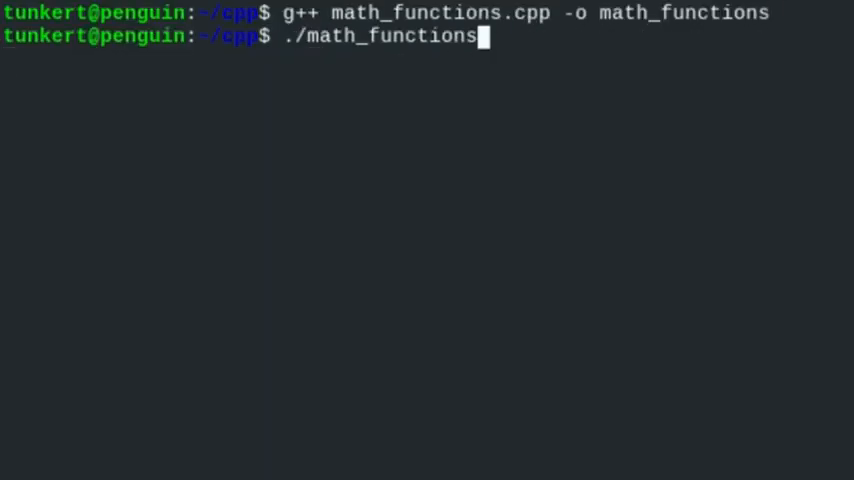
key(Return)
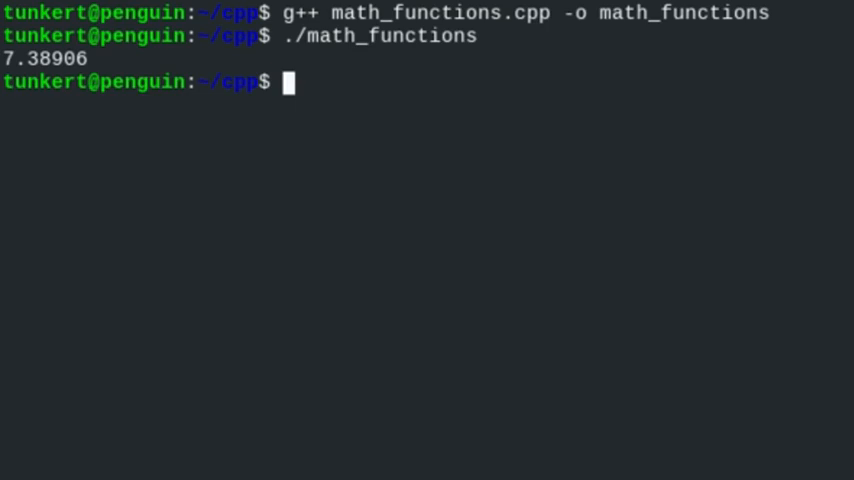
text(endl;)
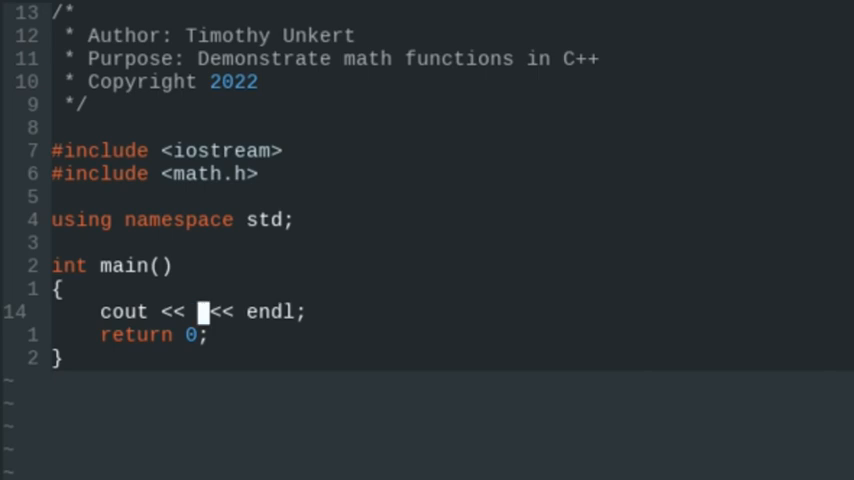
Make the print statement call log(exp(1))
text(log()
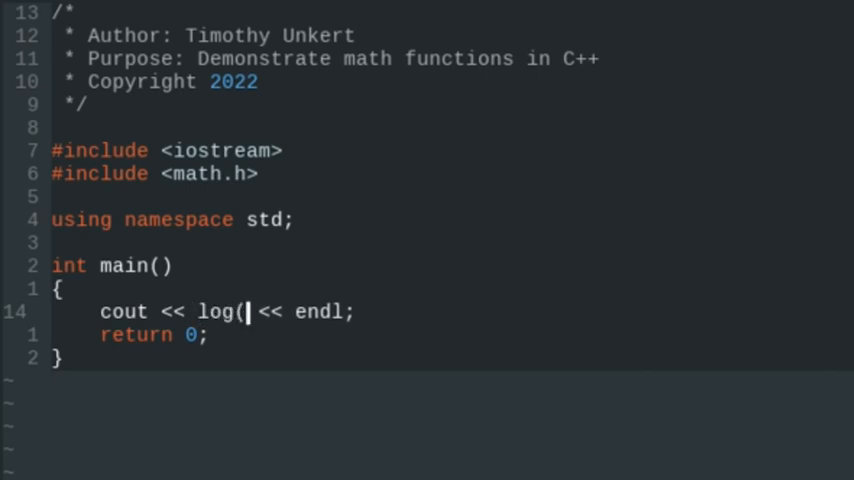
text(e)
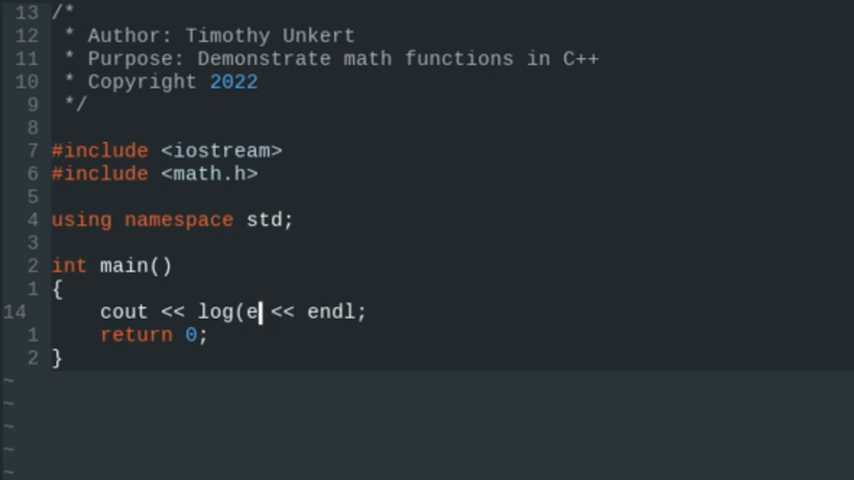
text(xp()
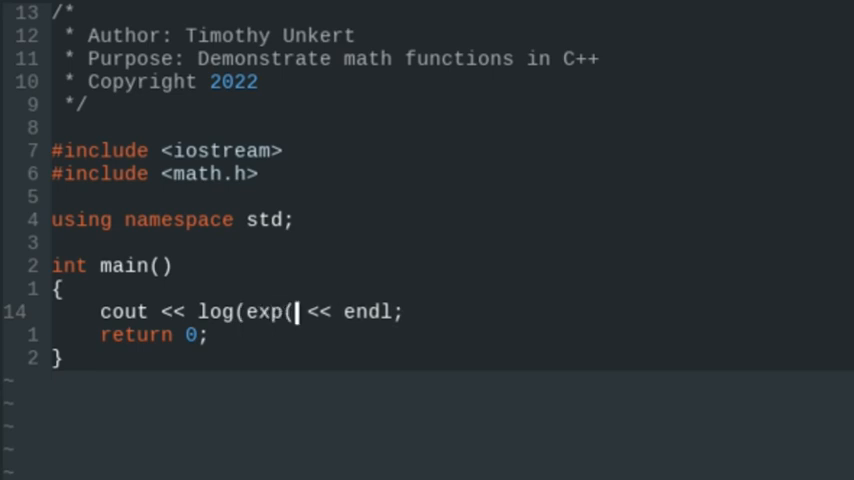
text(1))
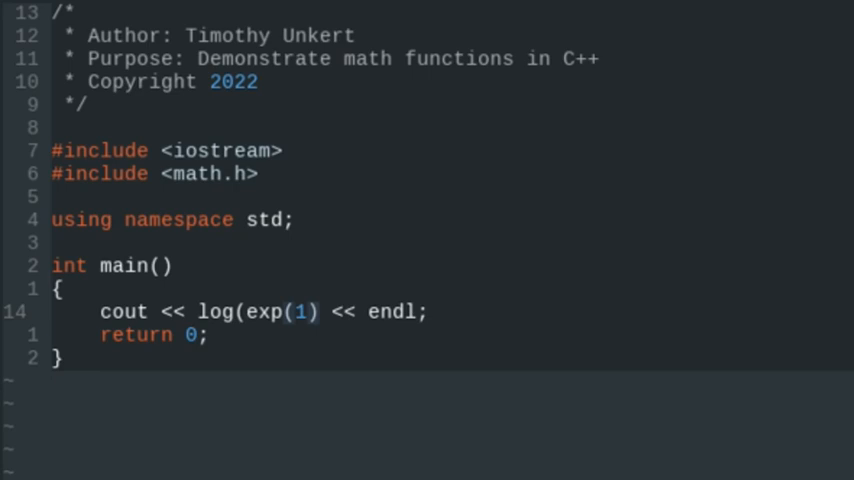
Compile the log(exp(1)) version with g++ in the terminal and return to Vim
click(322, 312)
text(exit)
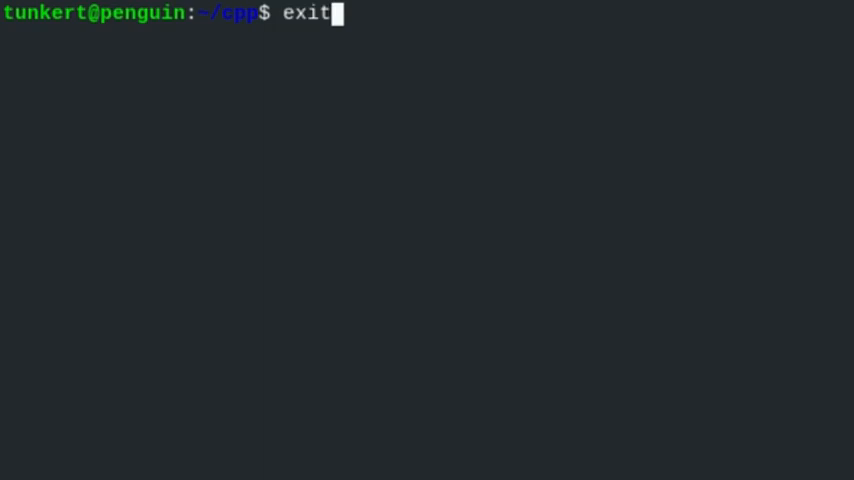
key(Return)
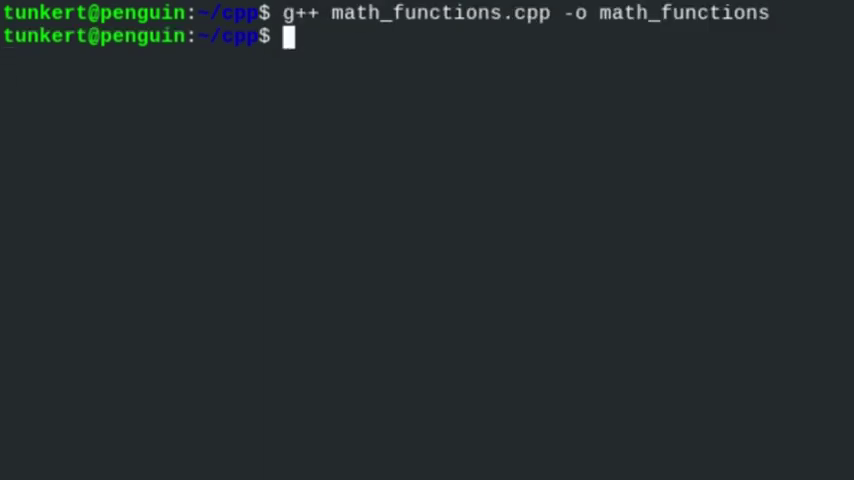
key(Return)
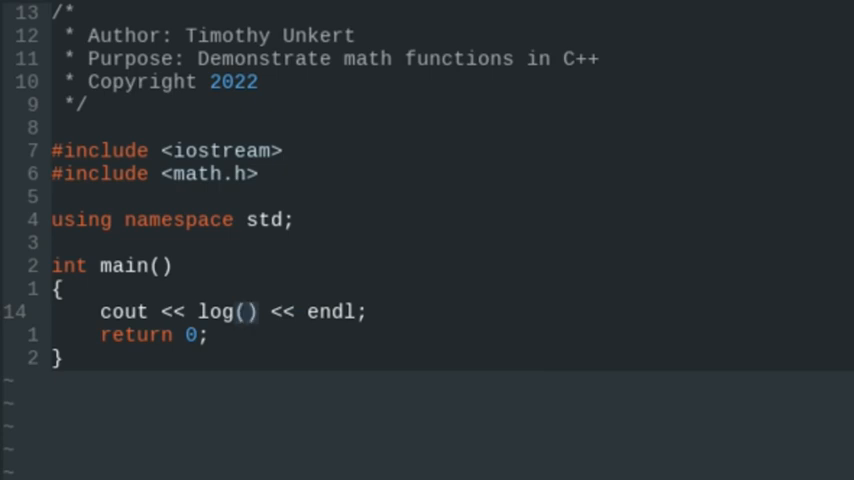
Change the print statement to log(100), recompile, and select the log call for replacement
text(100)
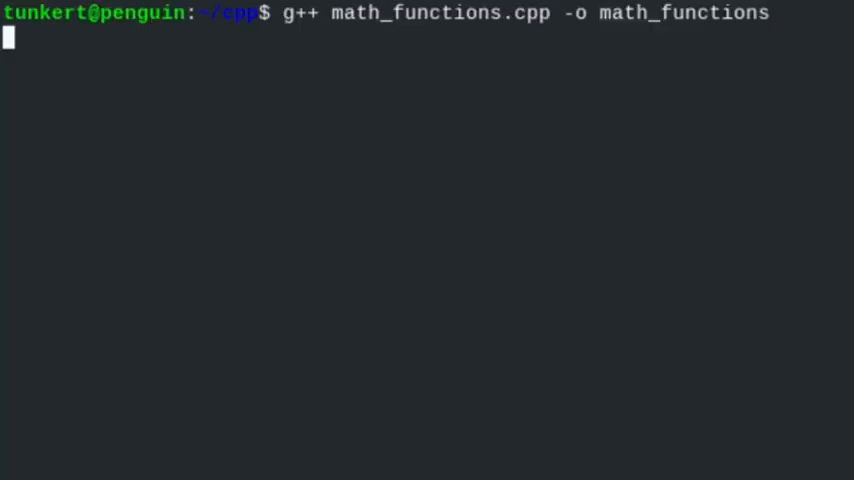
key(Return)
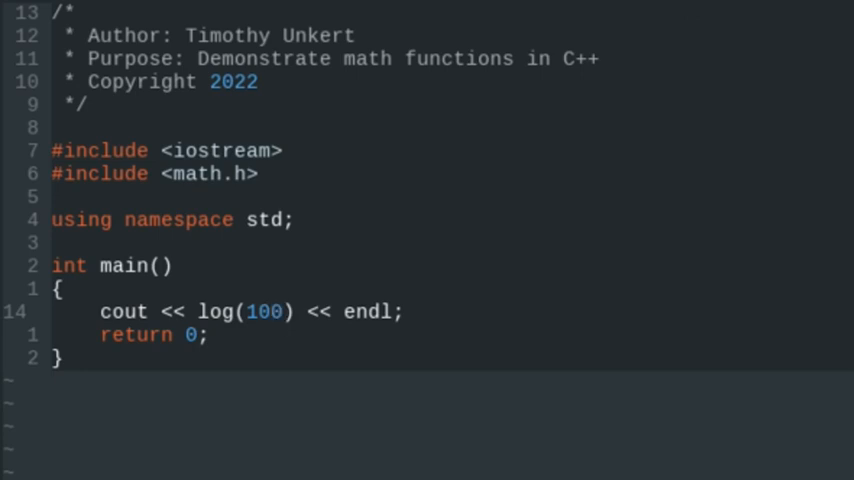
click(200, 312)
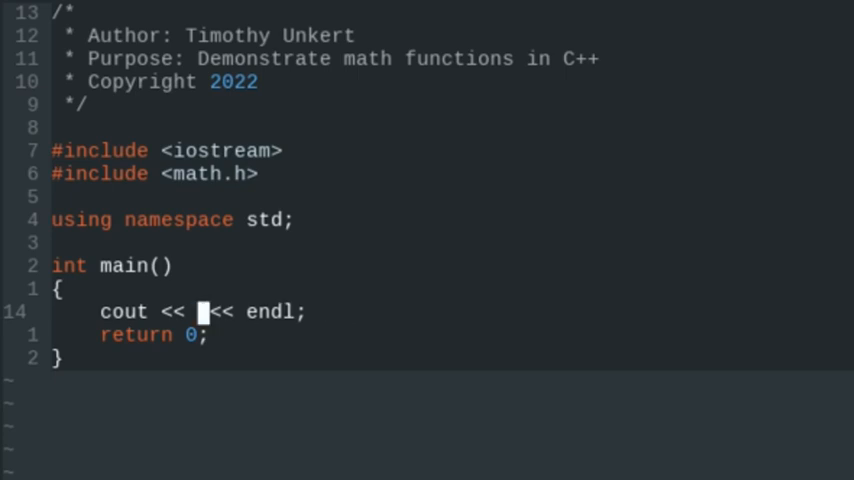
Print hypot(3, 4) instead of log and recompile with g++ math_functions.cpp -o math_functions
text(hypot)
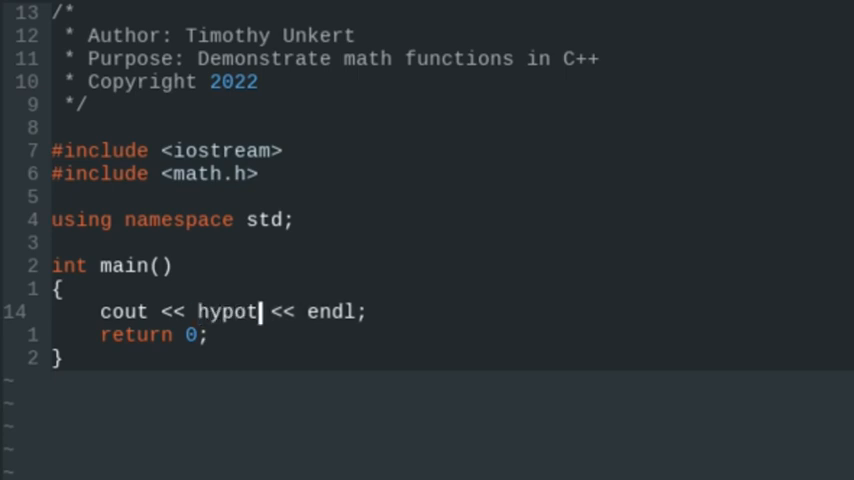
text(()
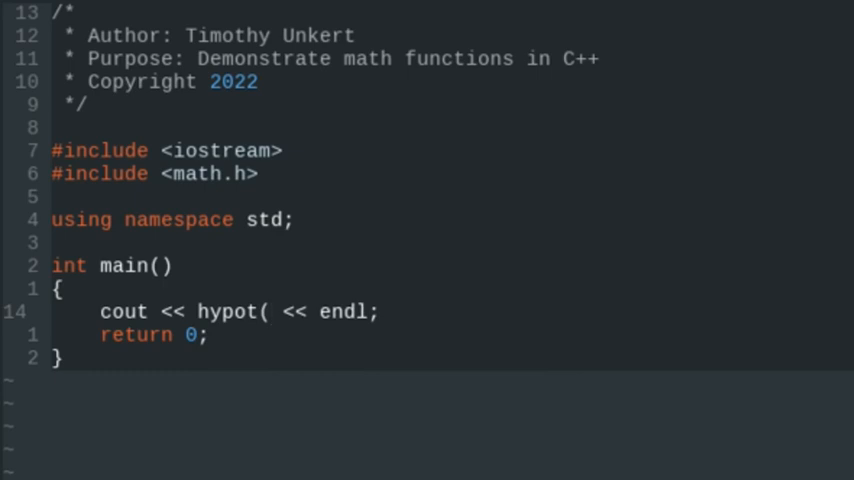
text(3,)
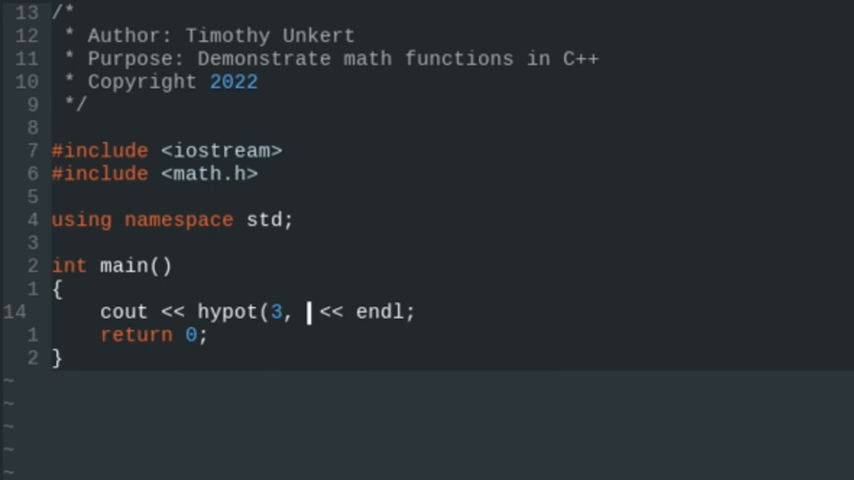
text(4))
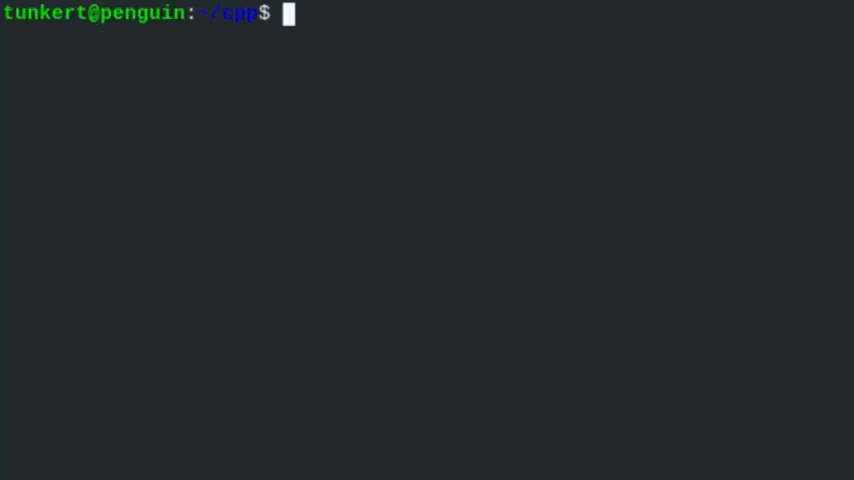
text(g++ math_functions.cpp -o math_functions)
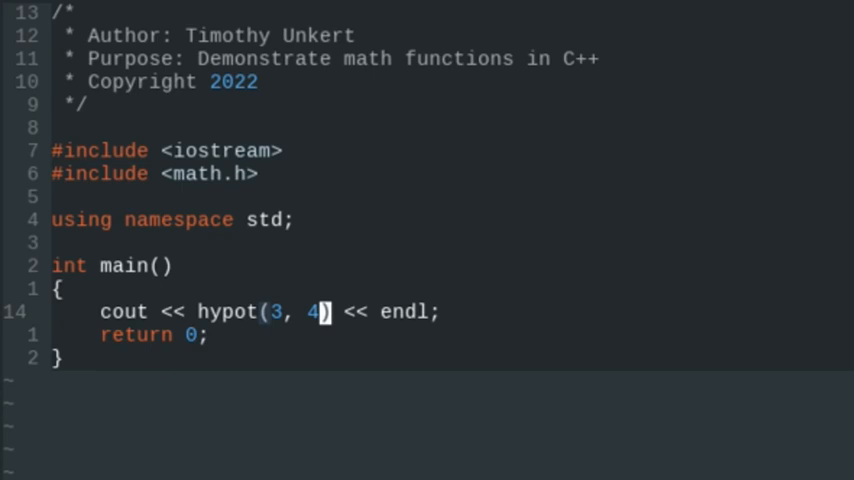
click(200, 312)
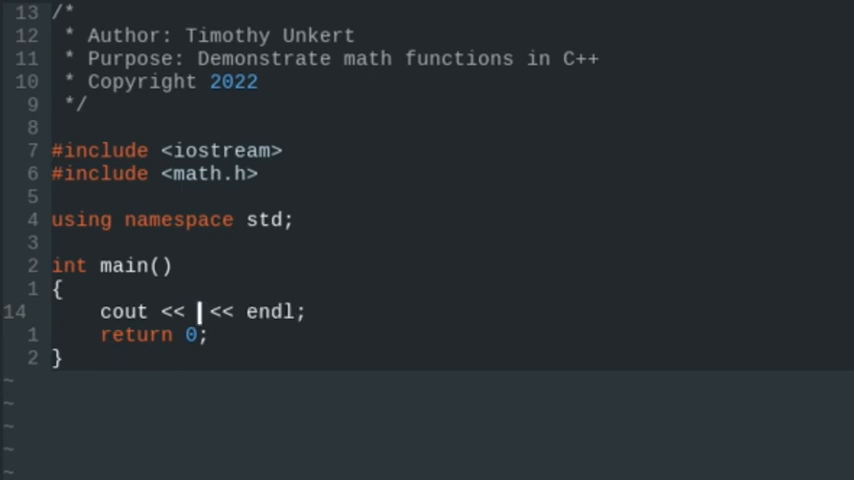
Print round(10.3) and compile it with g++
text(round()
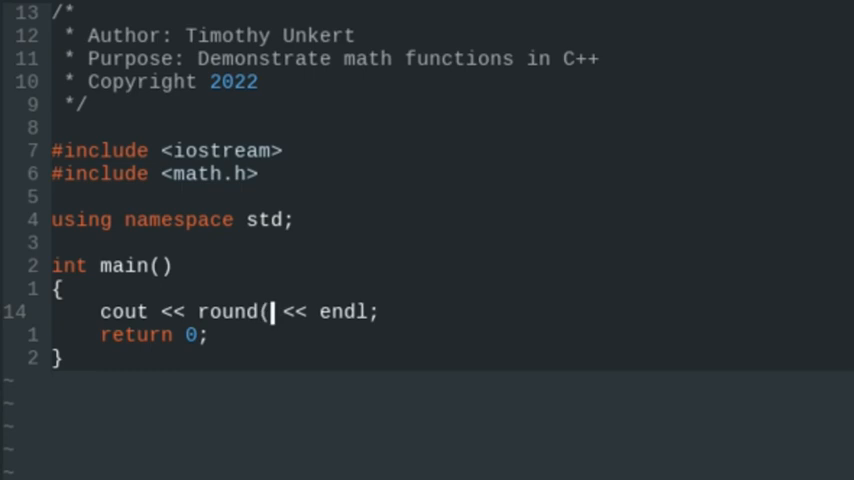
text(10.3)
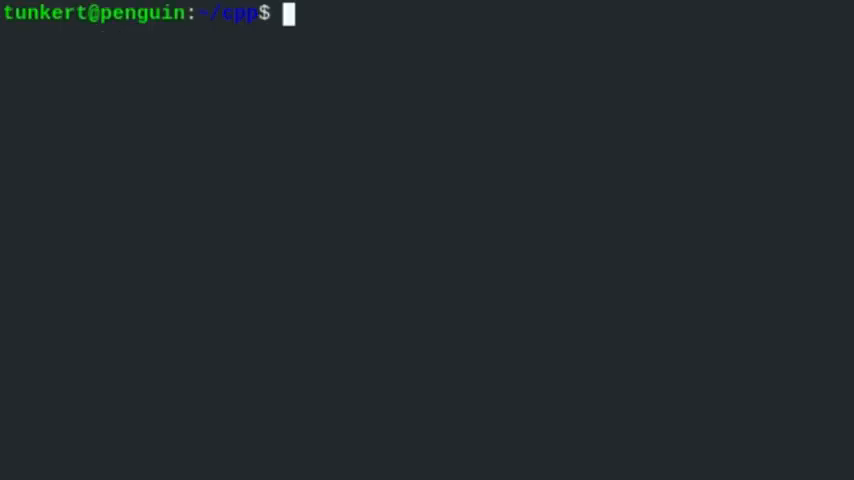
text(g++ math_functions.cpp -o math_functions)
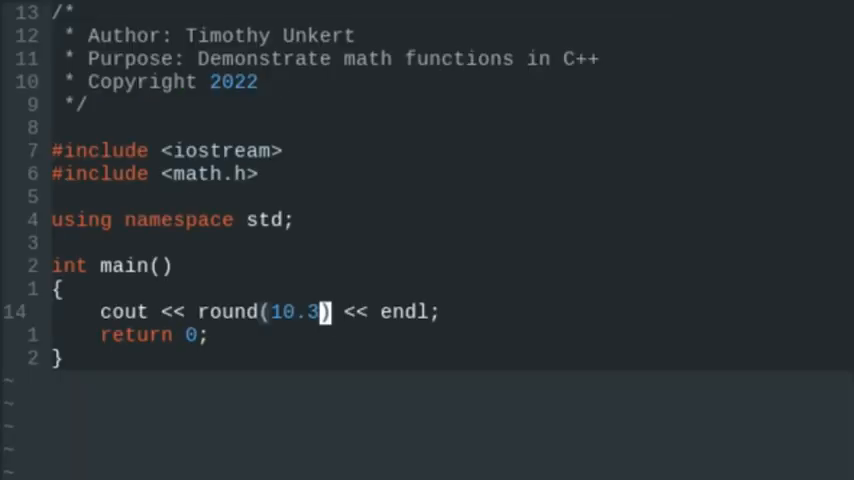
Change the decimal to round(10.6), recompile, and return to the source file
text(6)
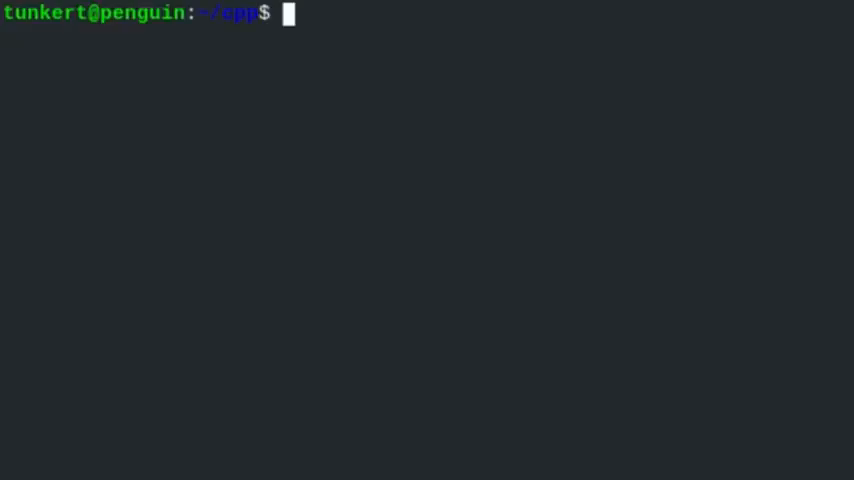
text(g++ math_functions.cpp -o math_functions)
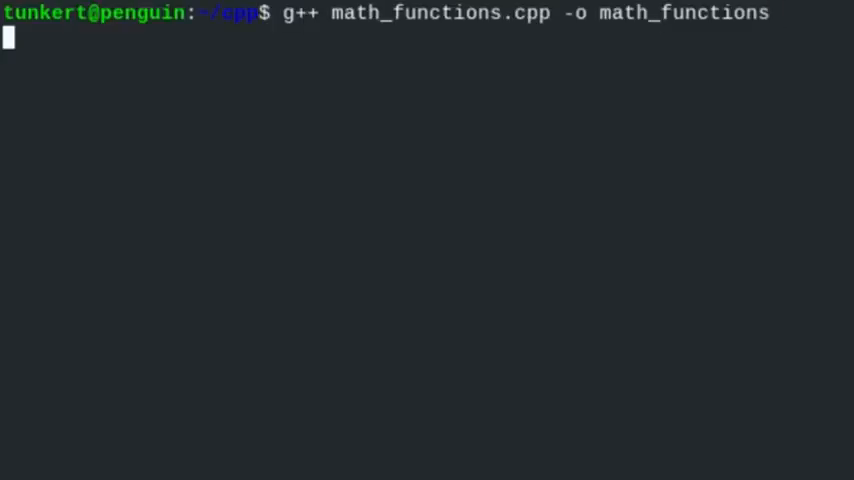
key(Return)
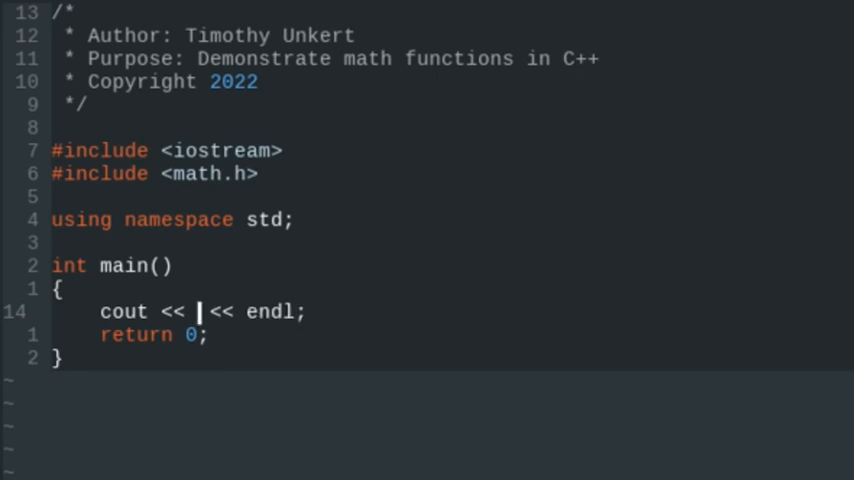
Print max(2, 1), compile with g++, and return to the source file
text(max()
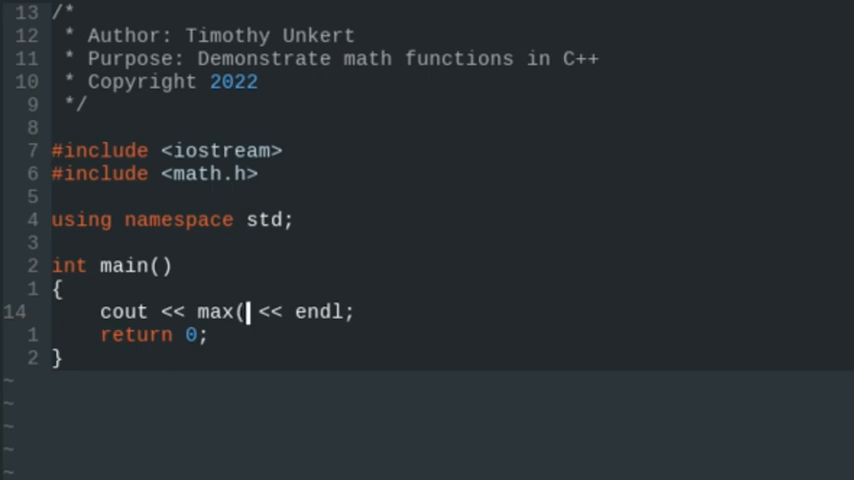
text(2,)
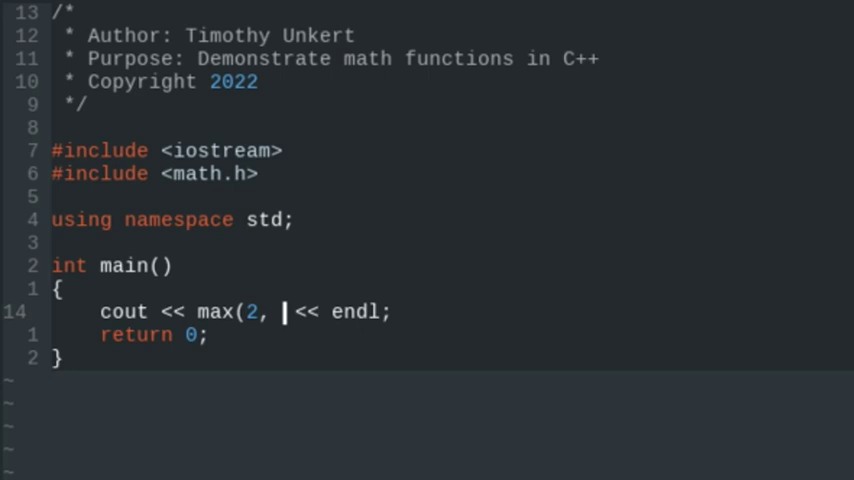
text(1))
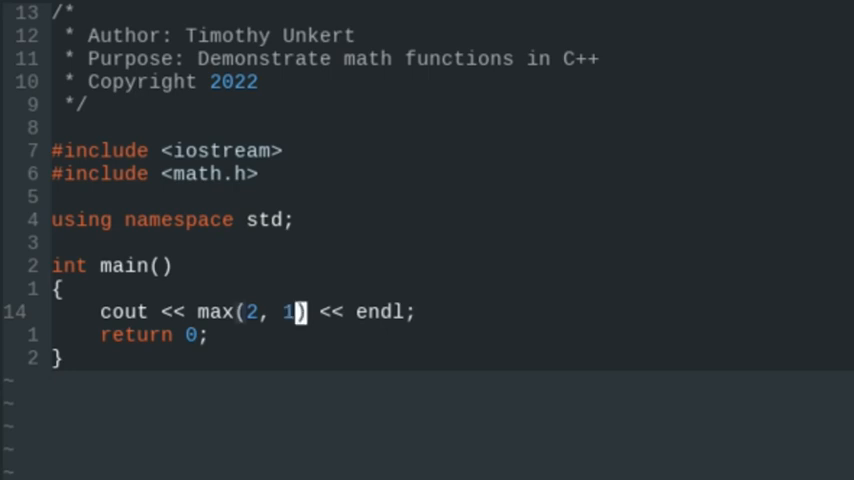
mouse_move(296, 312)
text(g++ math_functions.cpp -o math_functions)
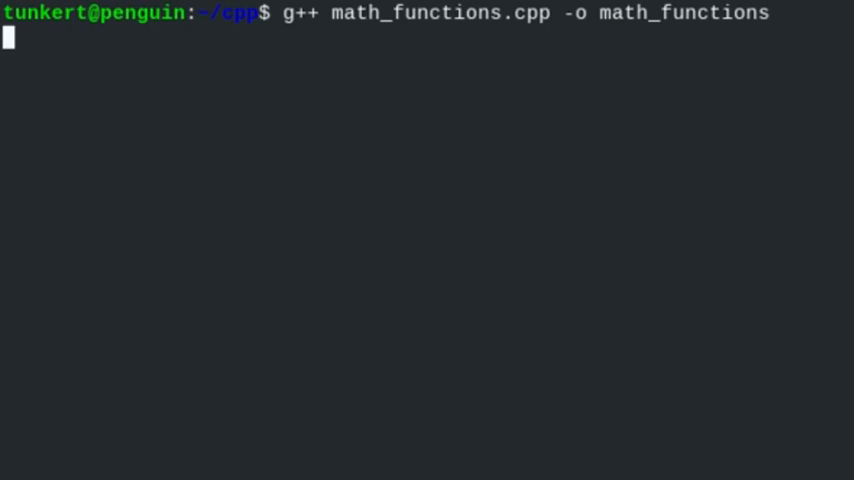
key(Return)
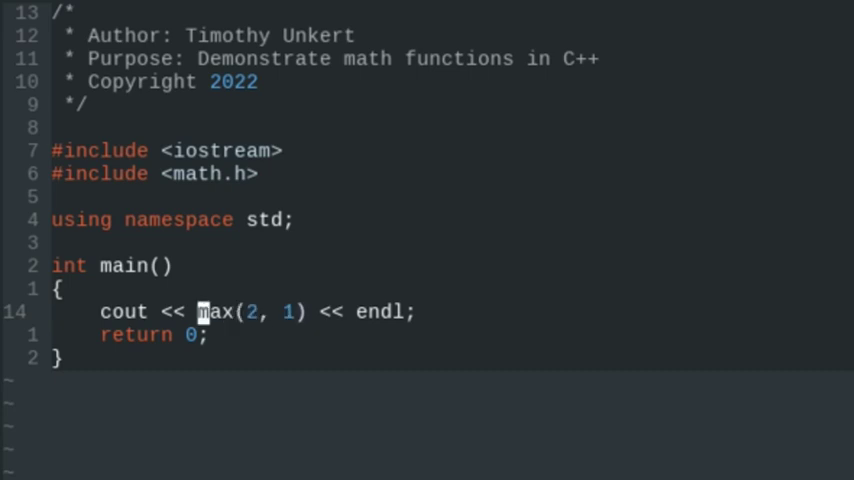
Change max to min(2, 1) and run ./math_functions in the terminal
text(min)
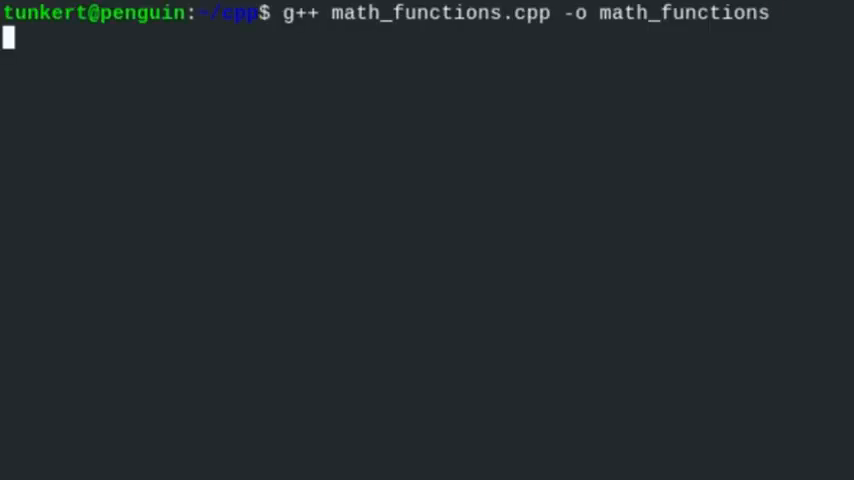
text(./math_functions)
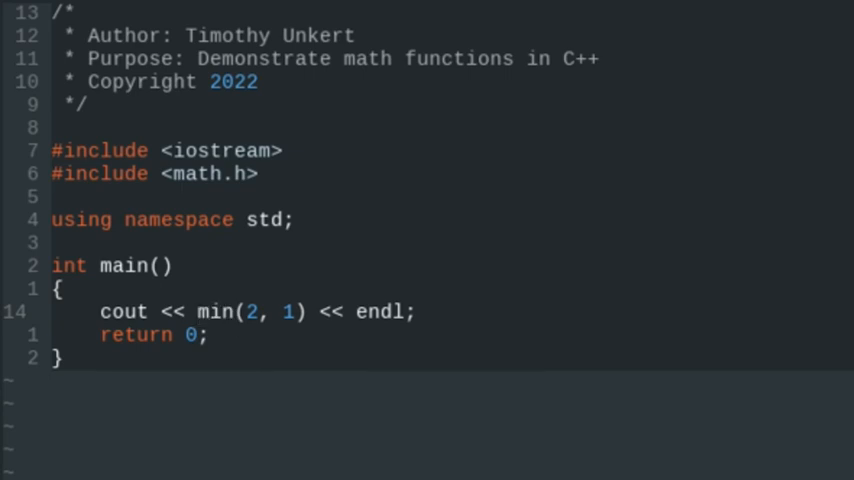
Turn the call into fmin(2.2, 1.8) with decimal arguments
text(f)
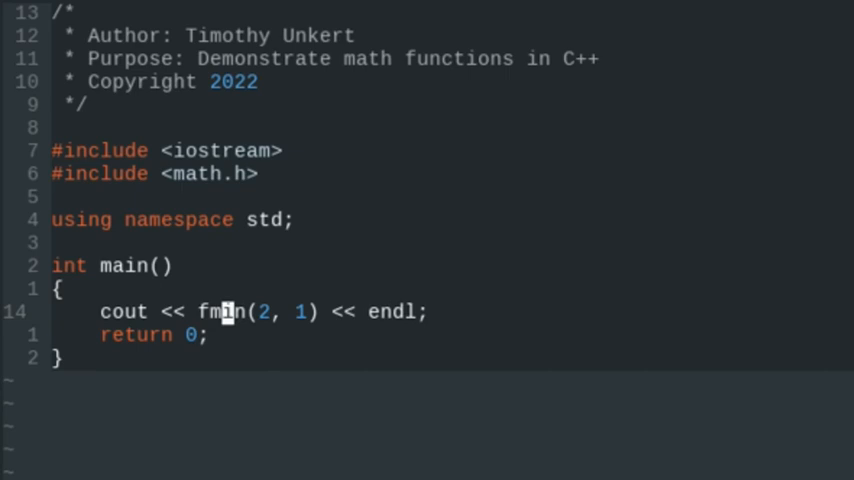
text(.2)
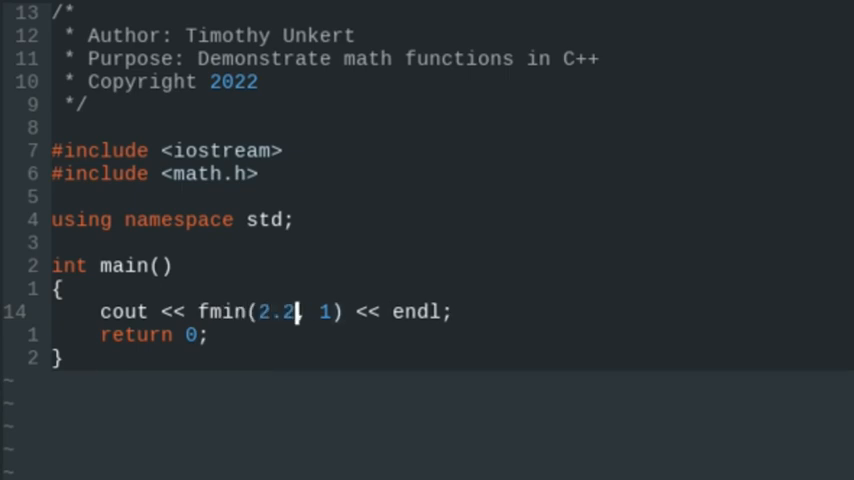
text(.)
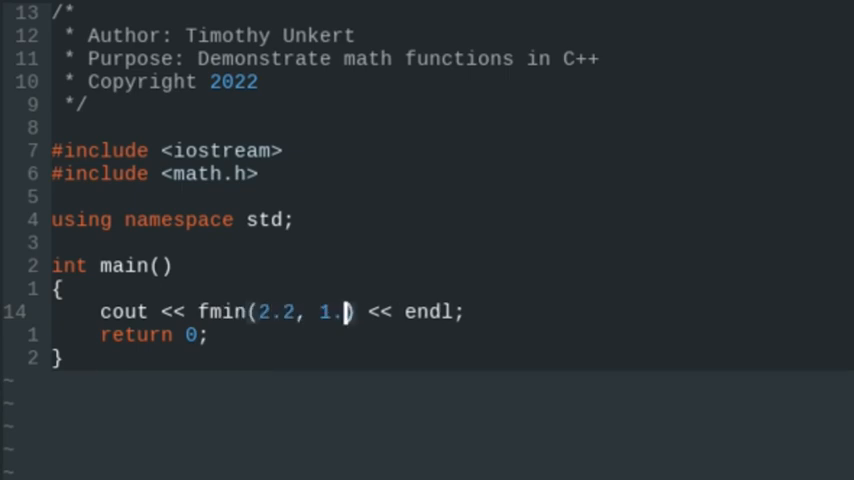
text(8)
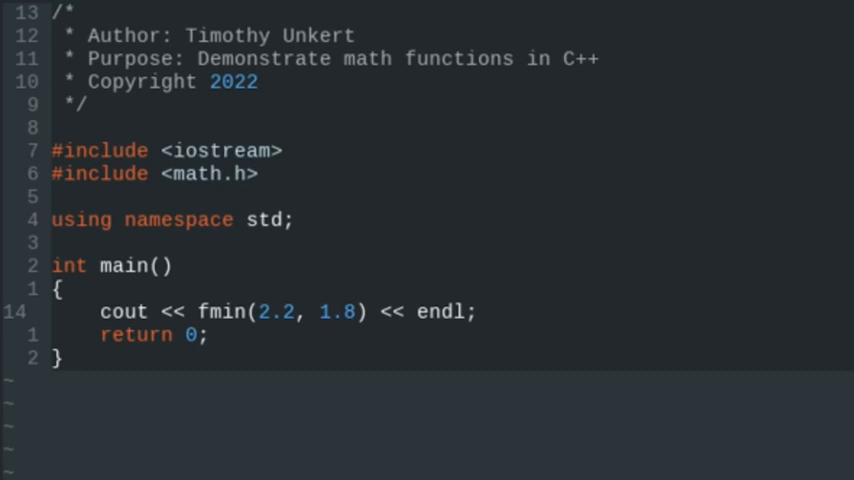
Rename fmin to fmax and rerun the g++ compile
click(248, 312)
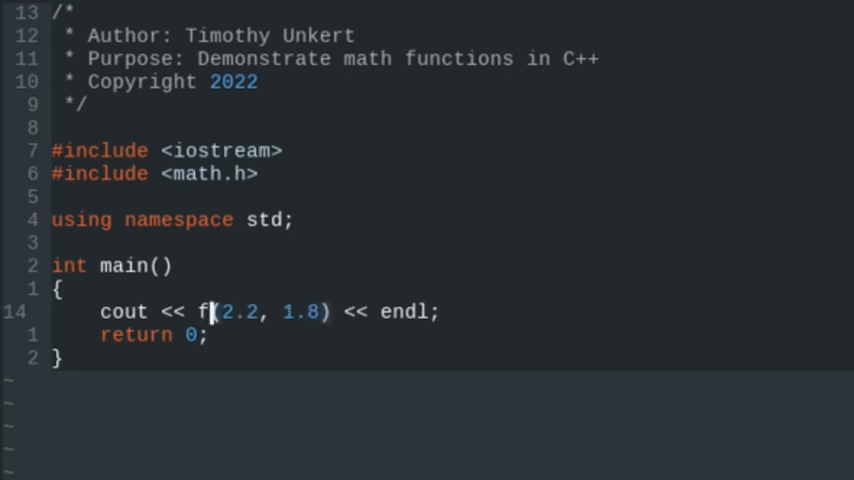
text(max)
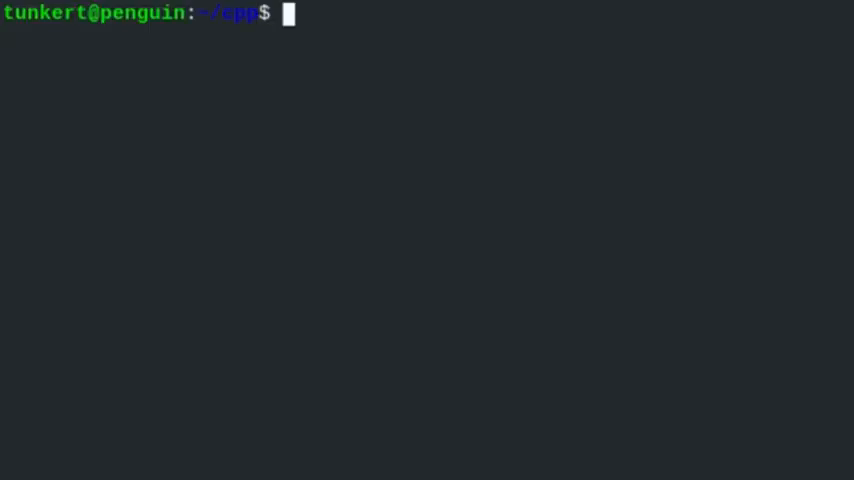
key(Return)
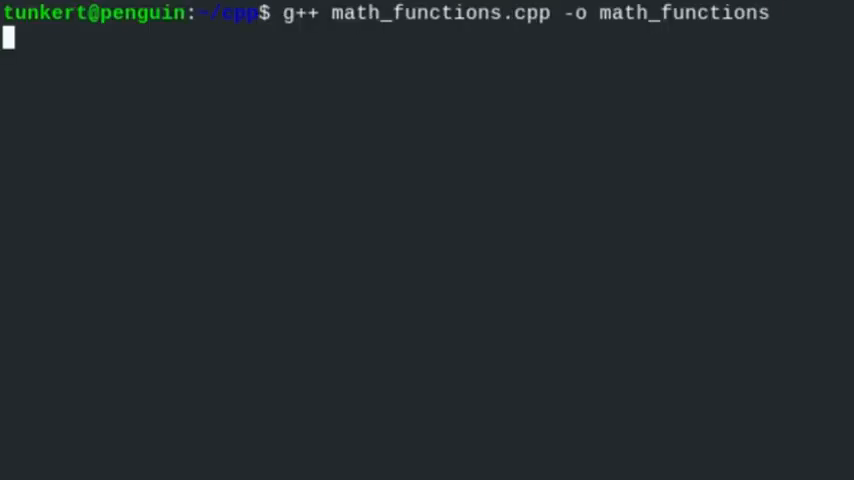